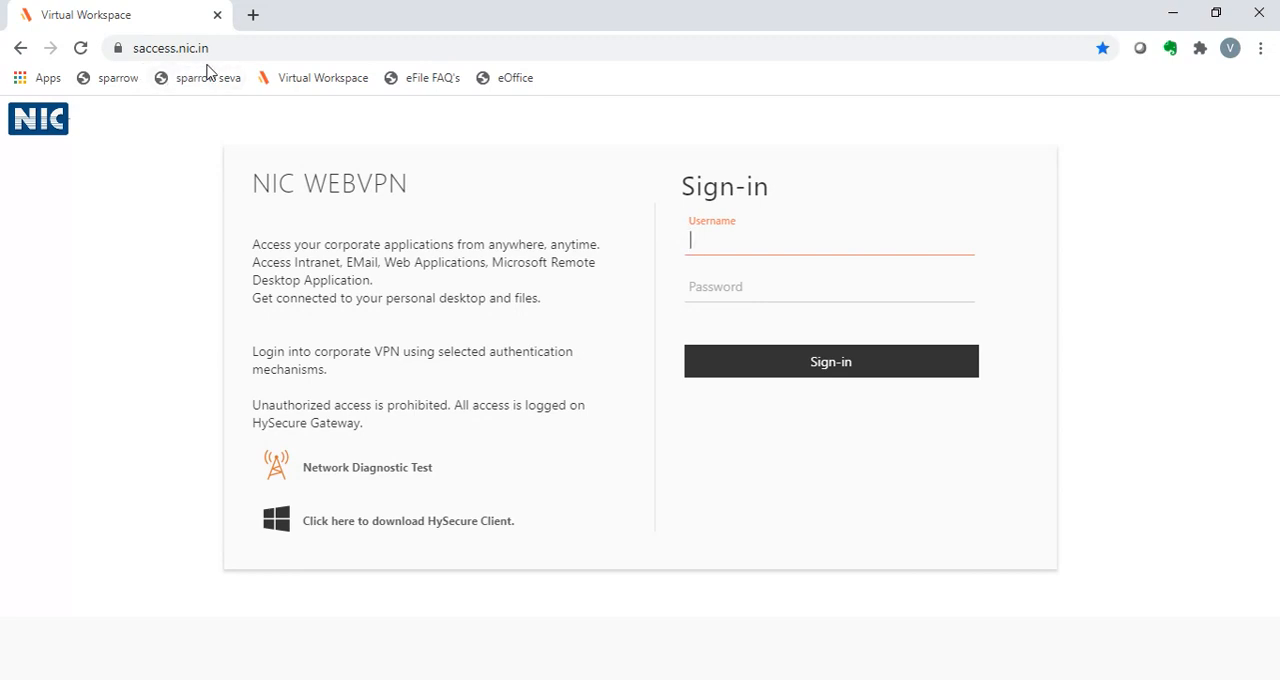
pyautogui.moveTo(736, 232)
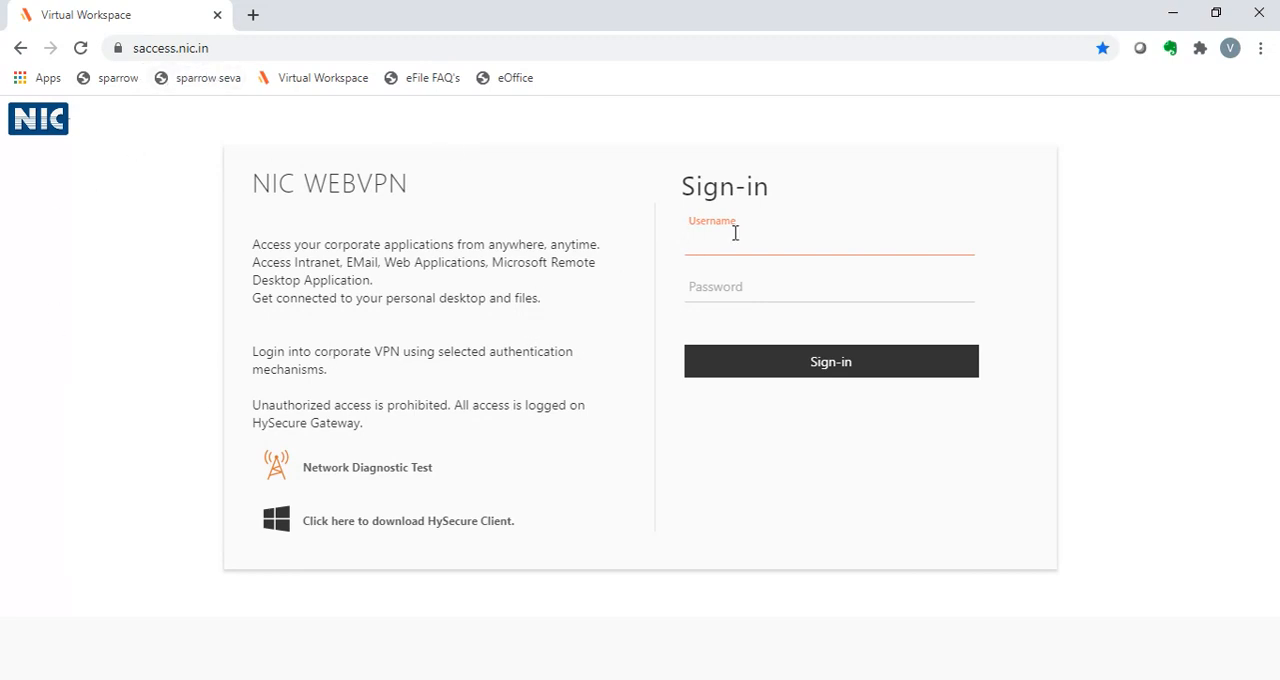
pyautogui.click(830, 360)
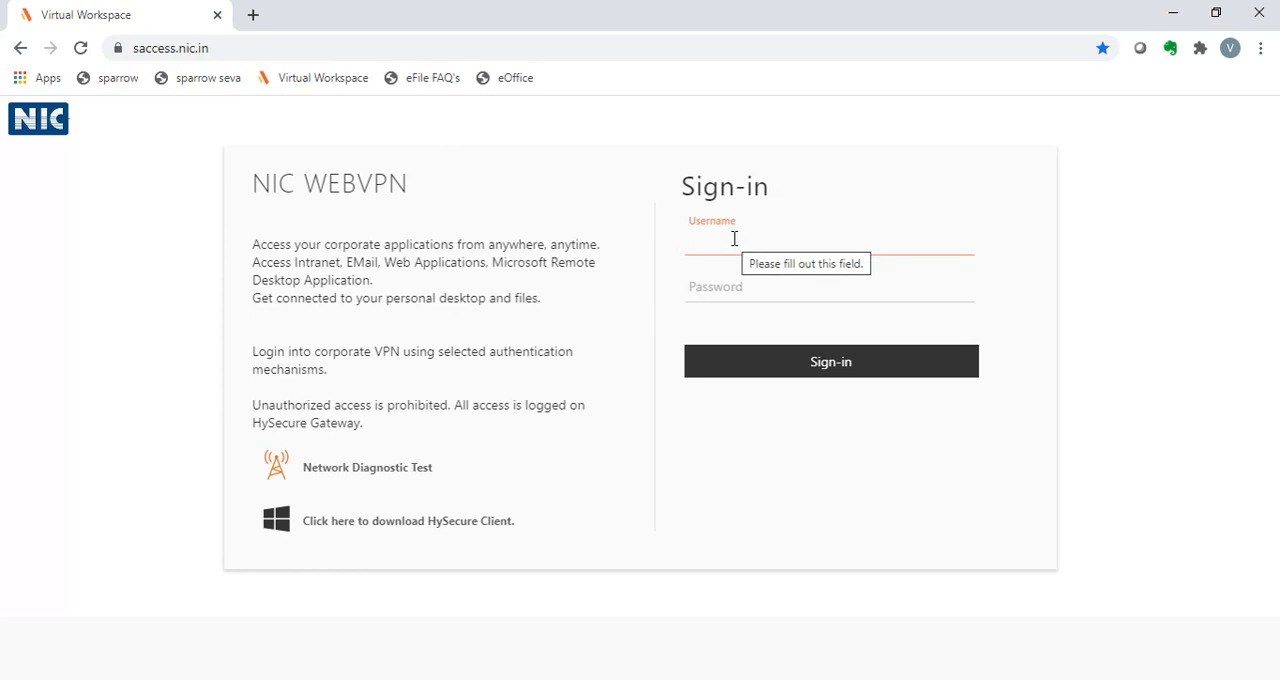
pyautogui.moveTo(796, 240)
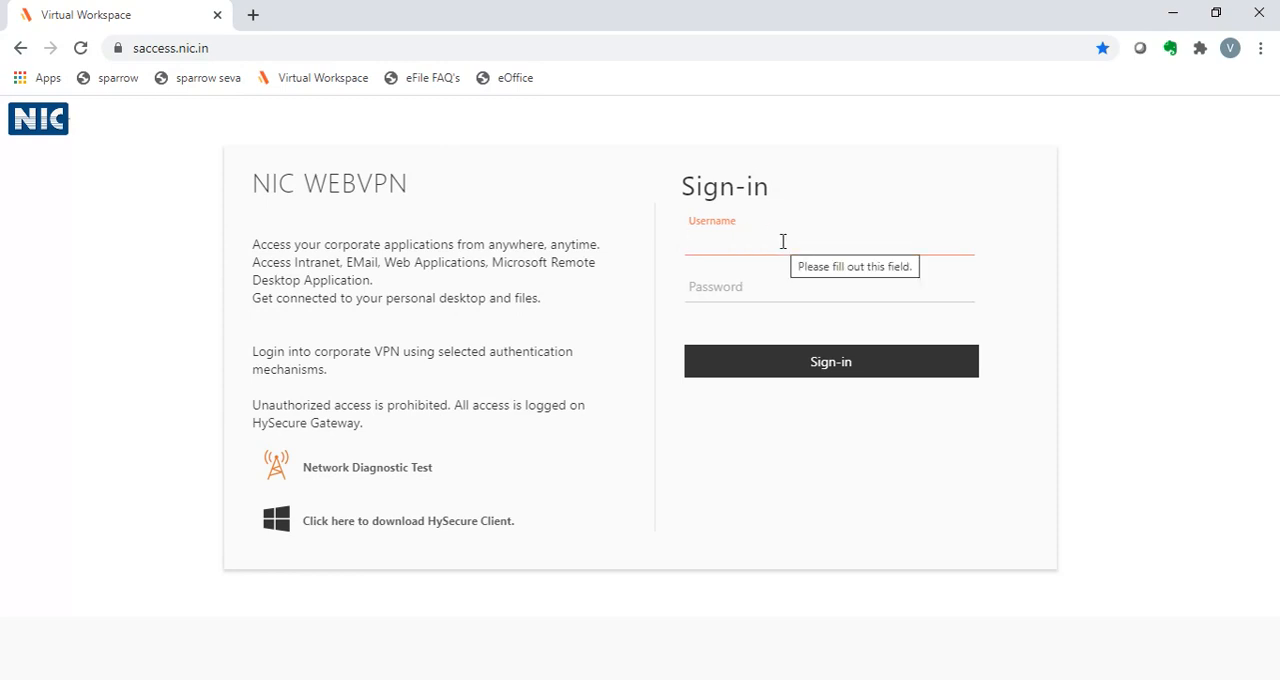
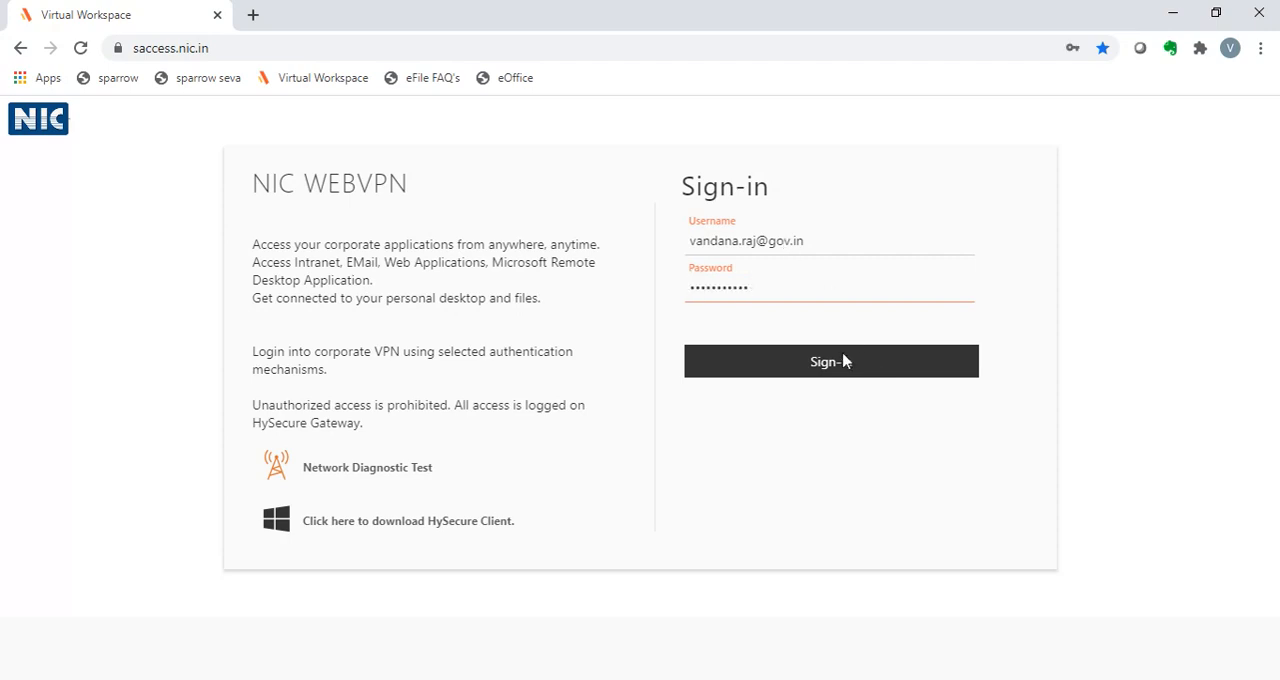
pyautogui.click(832, 360)
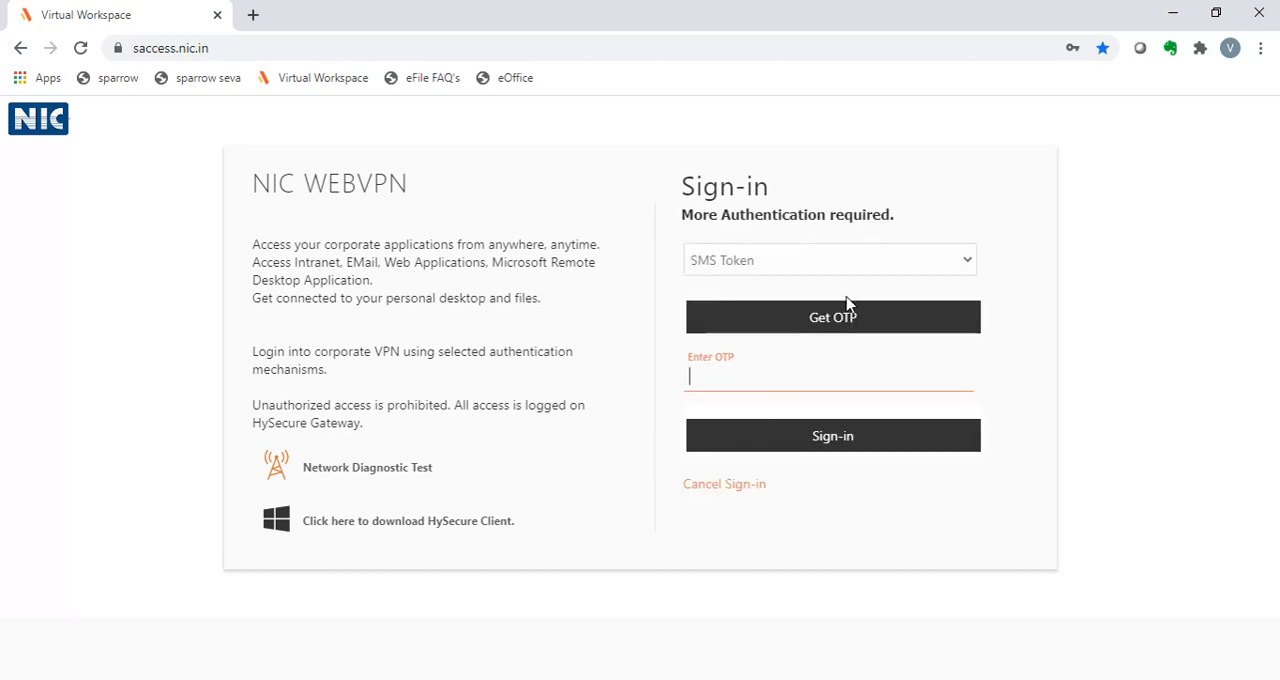
# Keep SMS Token, enter the received OTP and complete the gateway sign-in
pyautogui.click(828, 260)
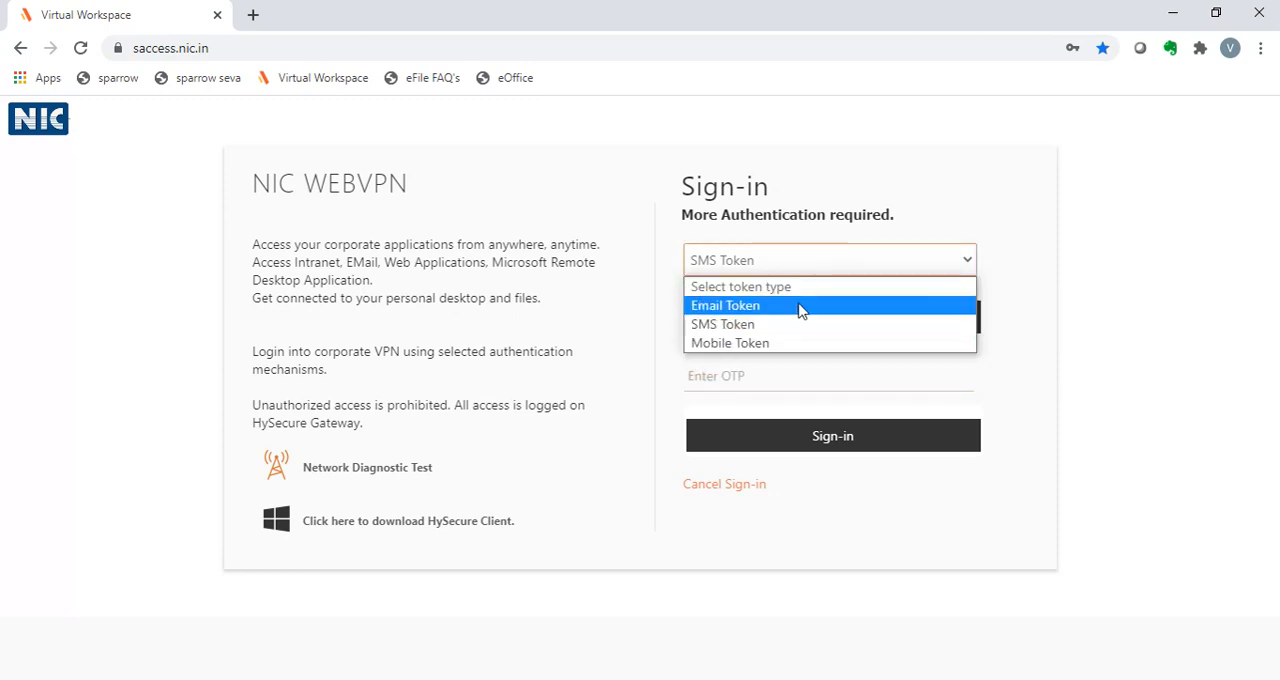
pyautogui.moveTo(770, 318)
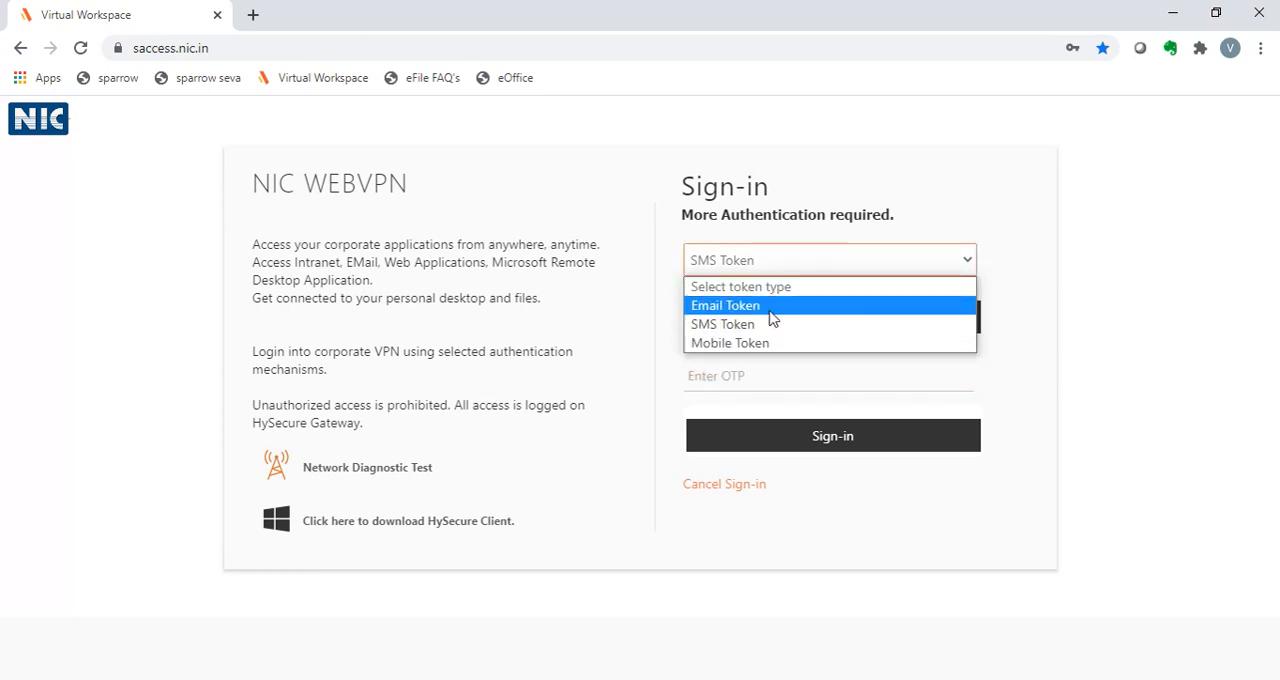
pyautogui.moveTo(788, 344)
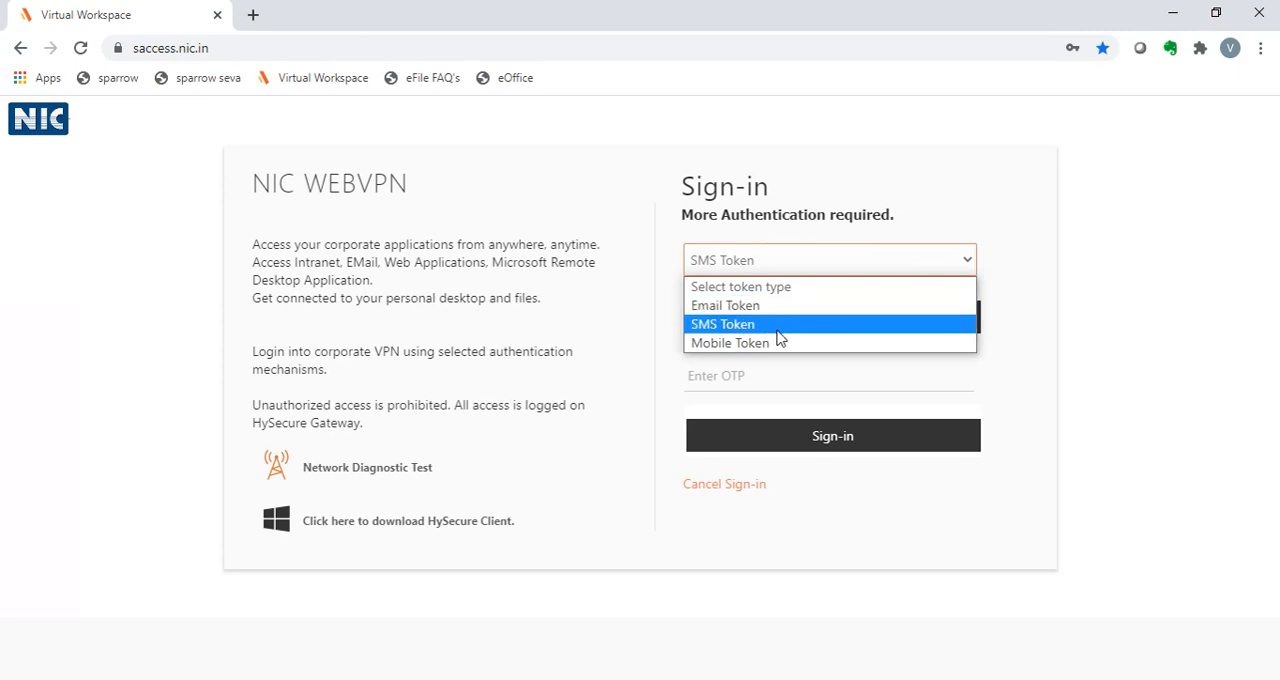
pyautogui.moveTo(730, 344)
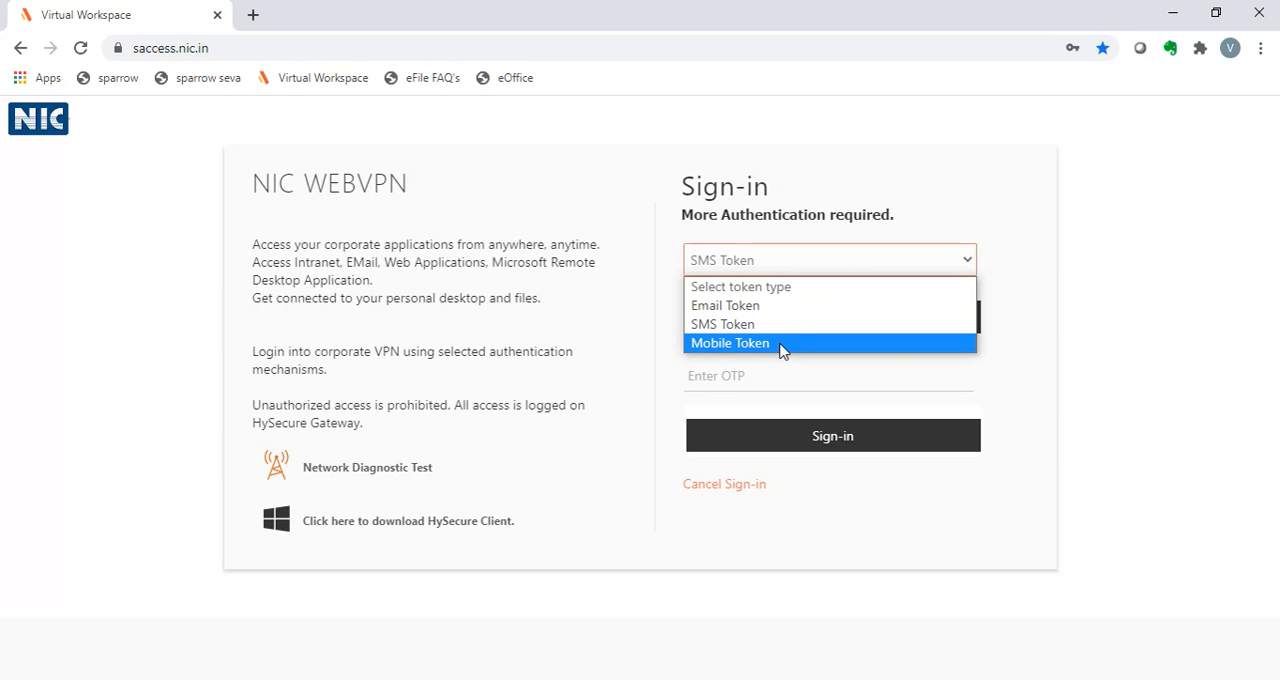
pyautogui.click(722, 324)
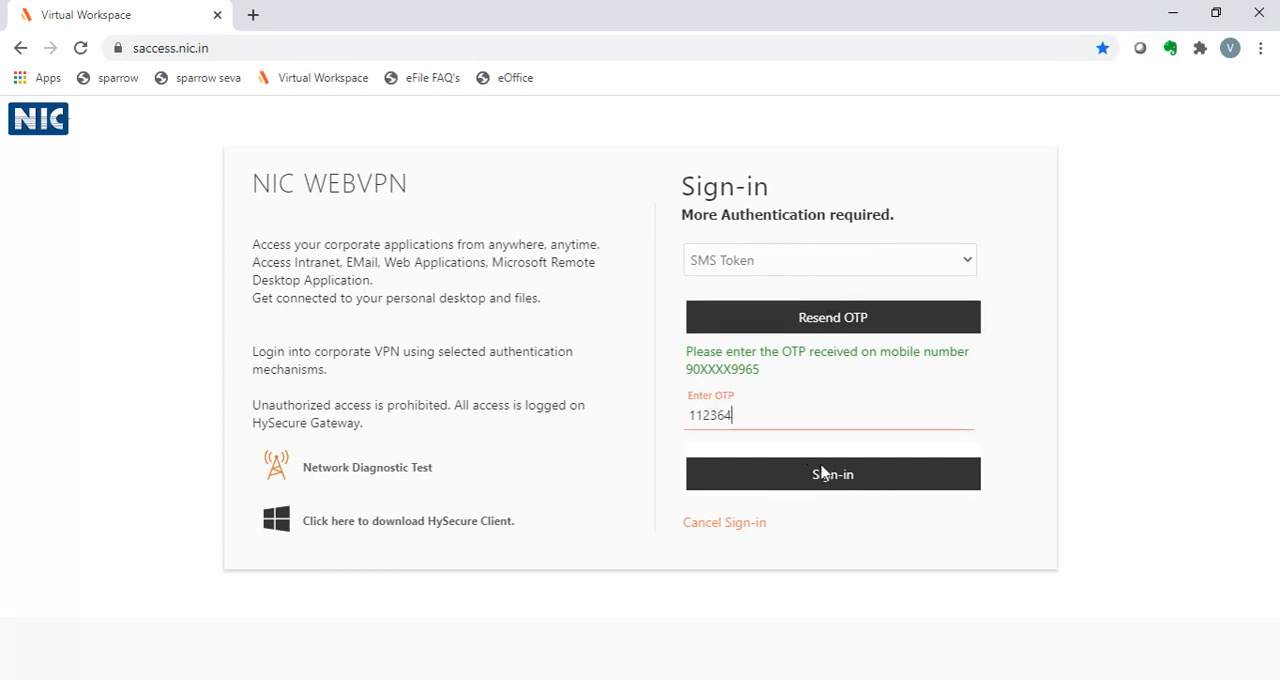
pyautogui.click(832, 472)
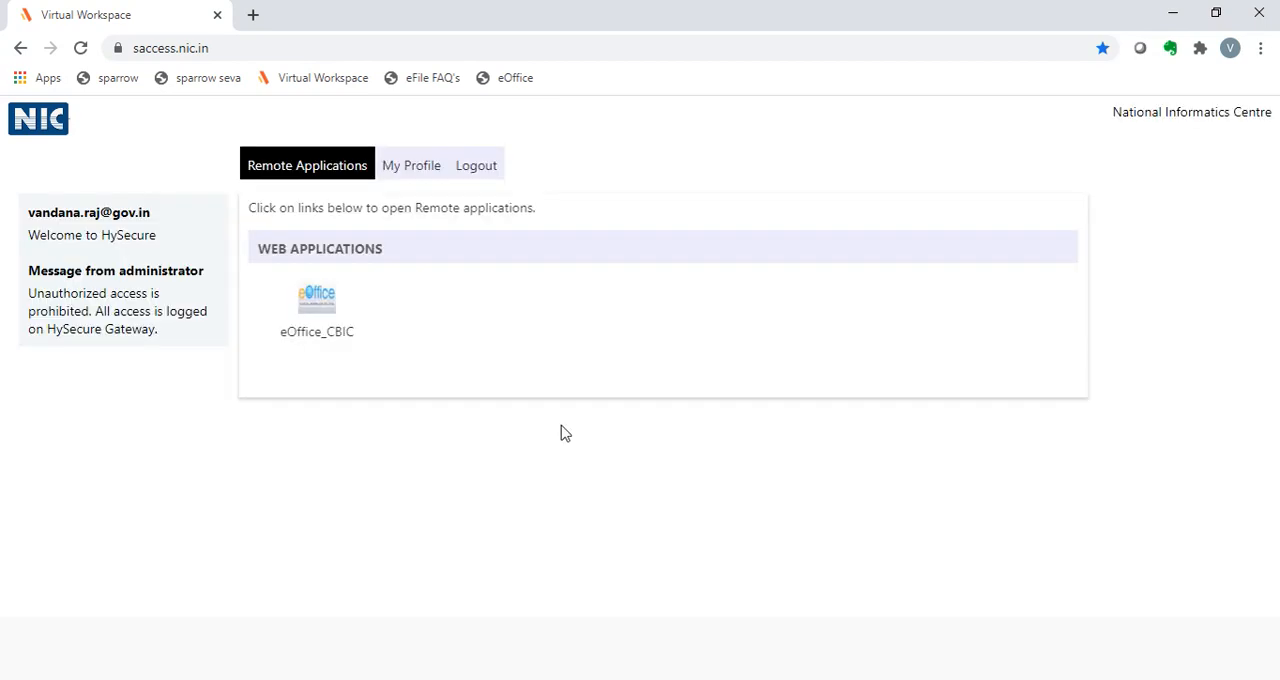
pyautogui.moveTo(560, 252)
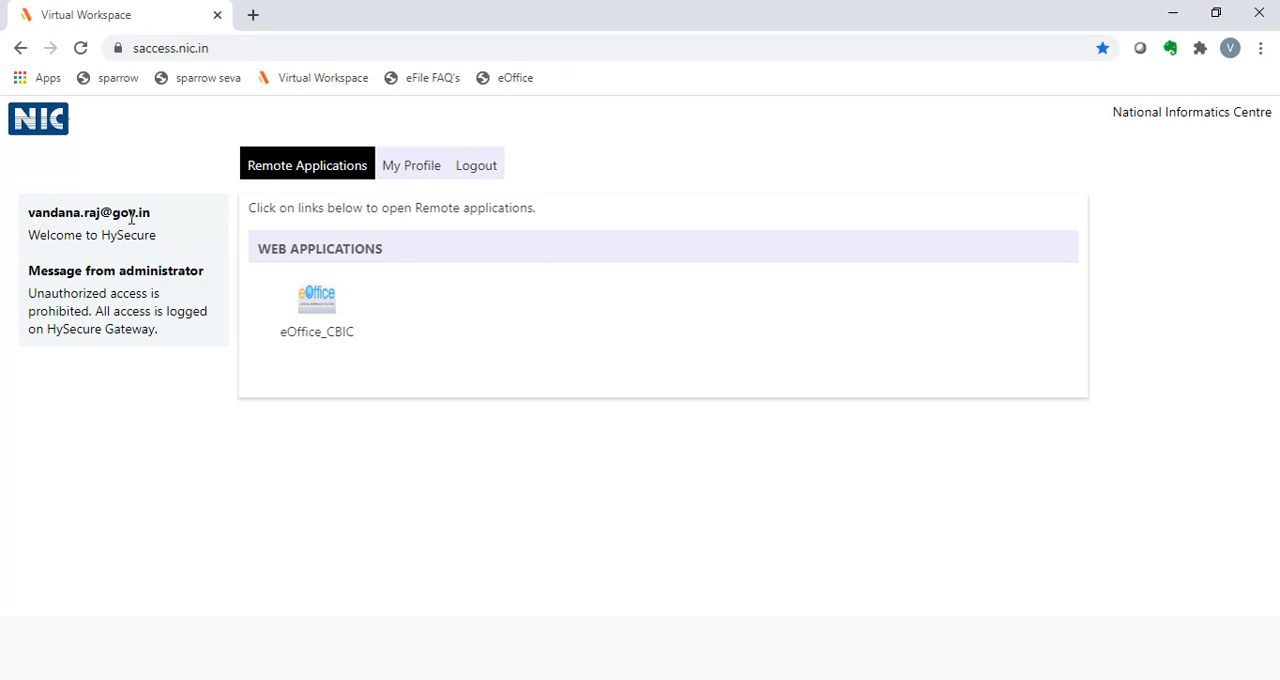
pyautogui.moveTo(228, 276)
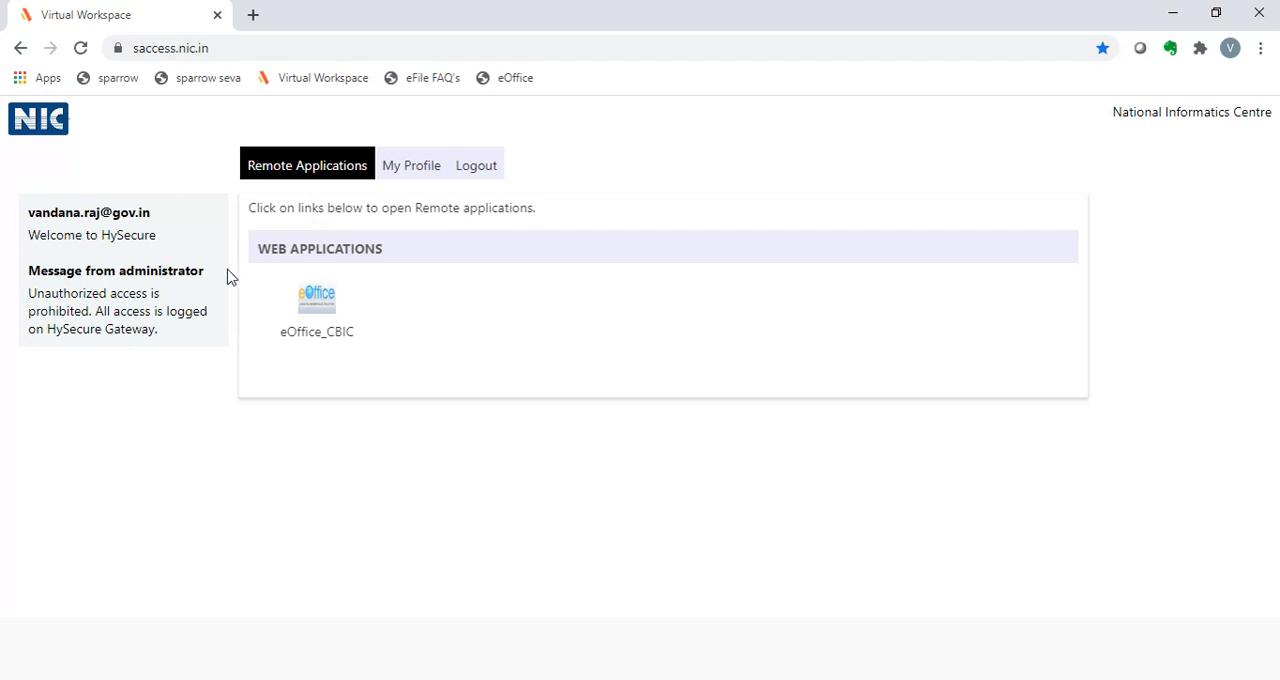
pyautogui.moveTo(412, 164)
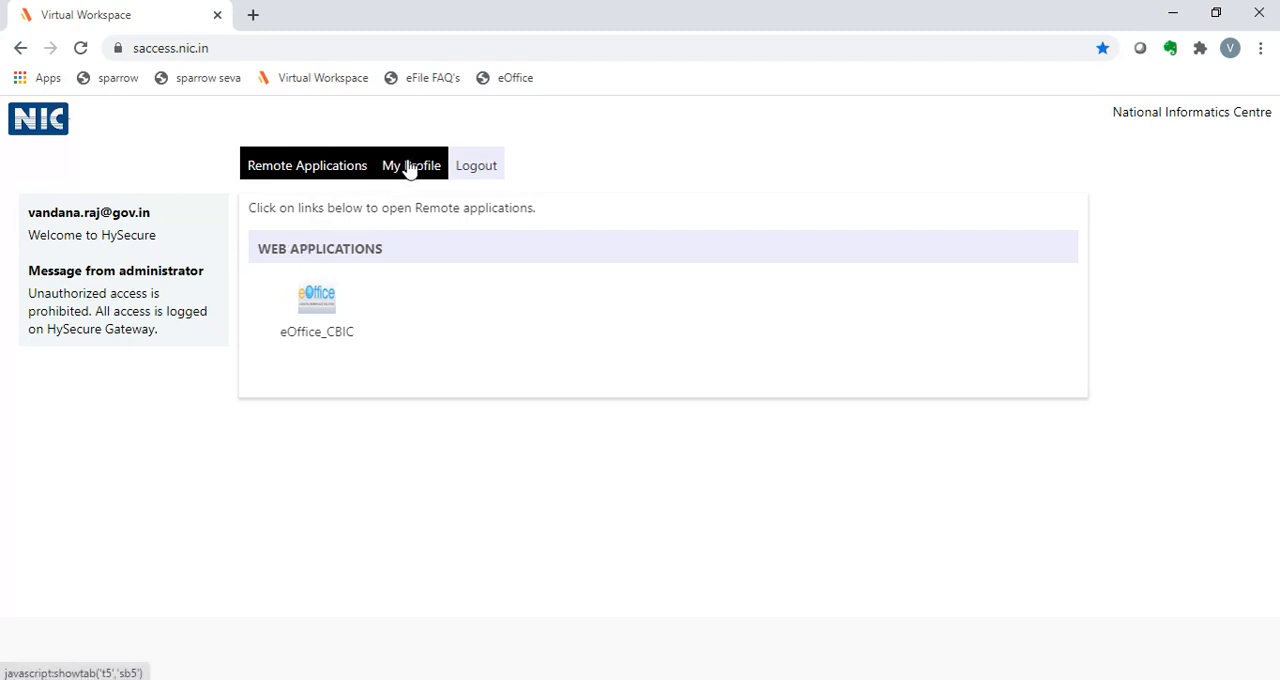
# Check My Profile, return to Remote Applications and launch eOffice_CBIC
pyautogui.click(412, 164)
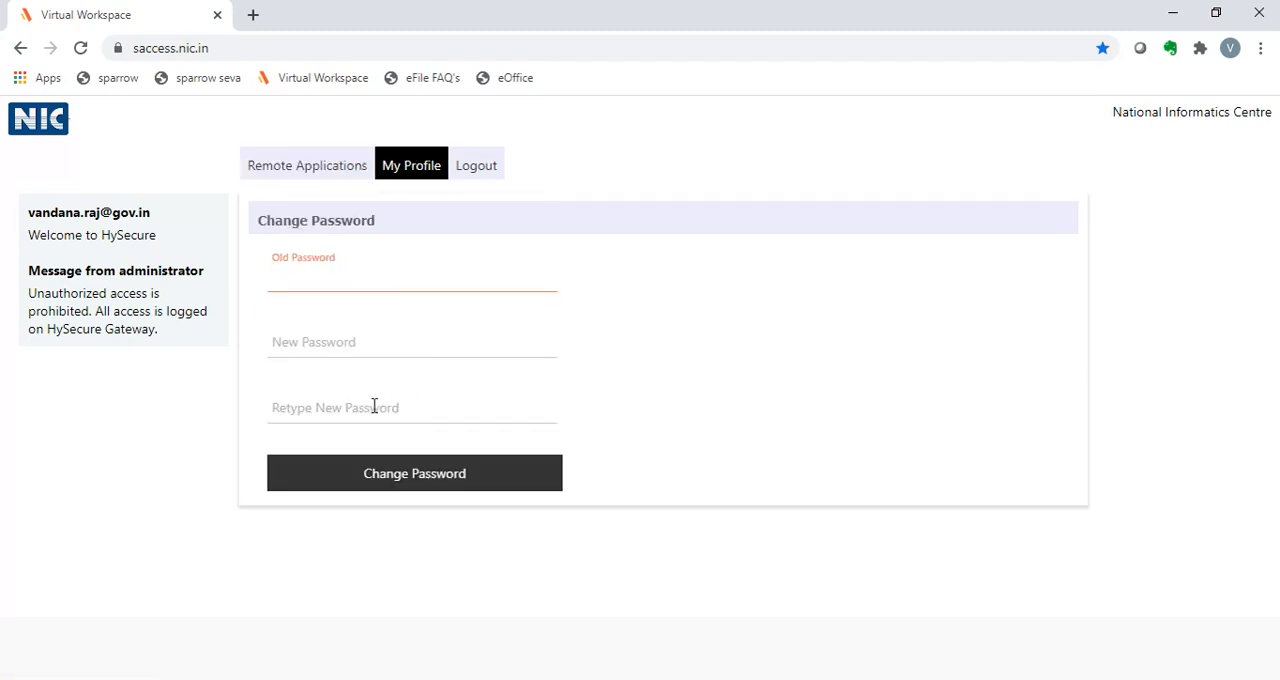
pyautogui.click(306, 164)
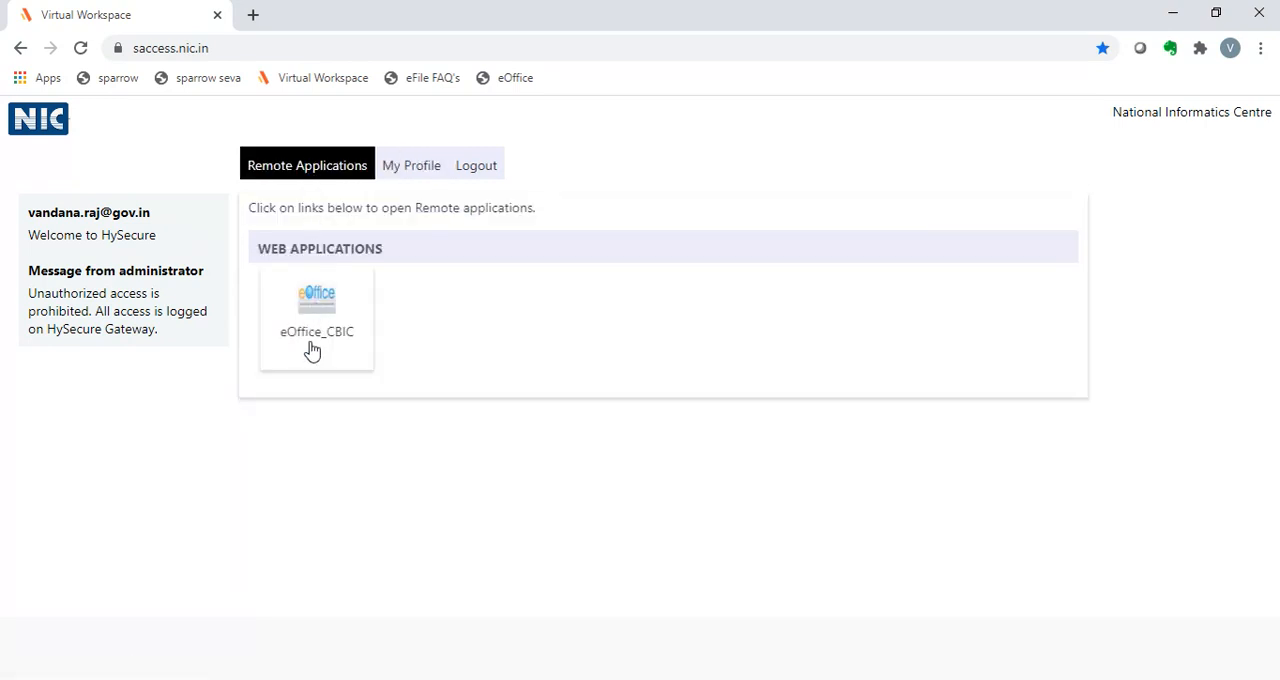
pyautogui.moveTo(338, 348)
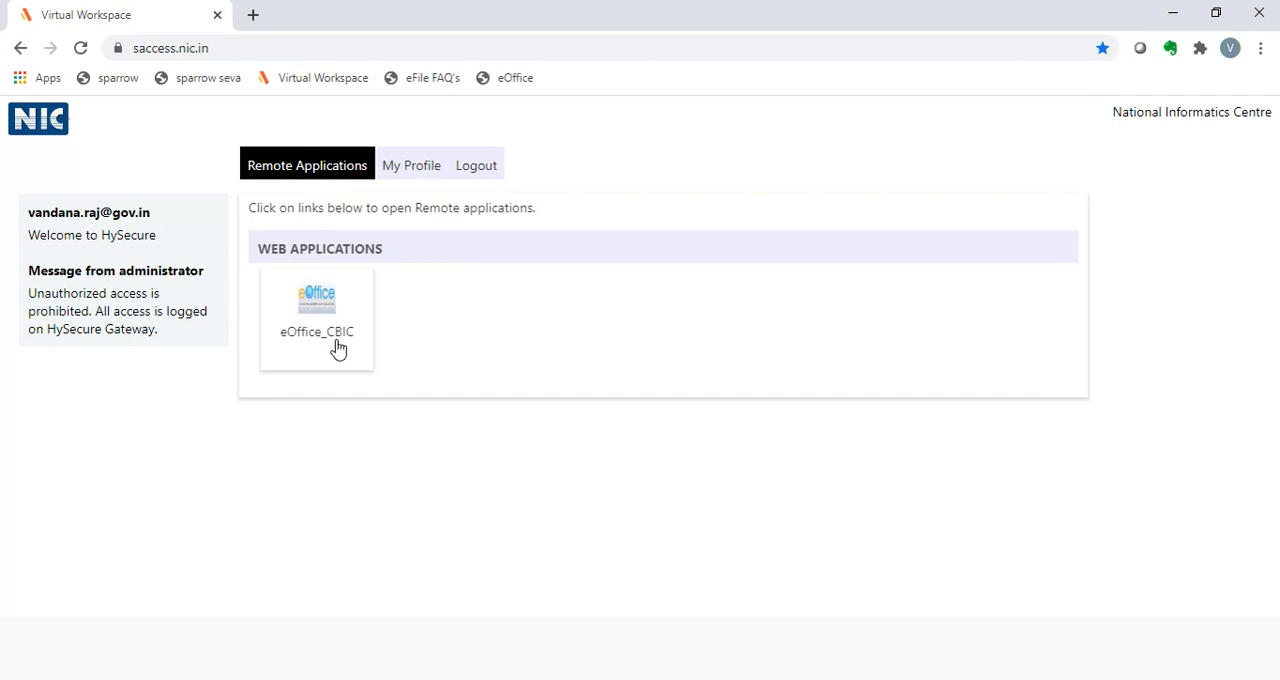
pyautogui.click(316, 310)
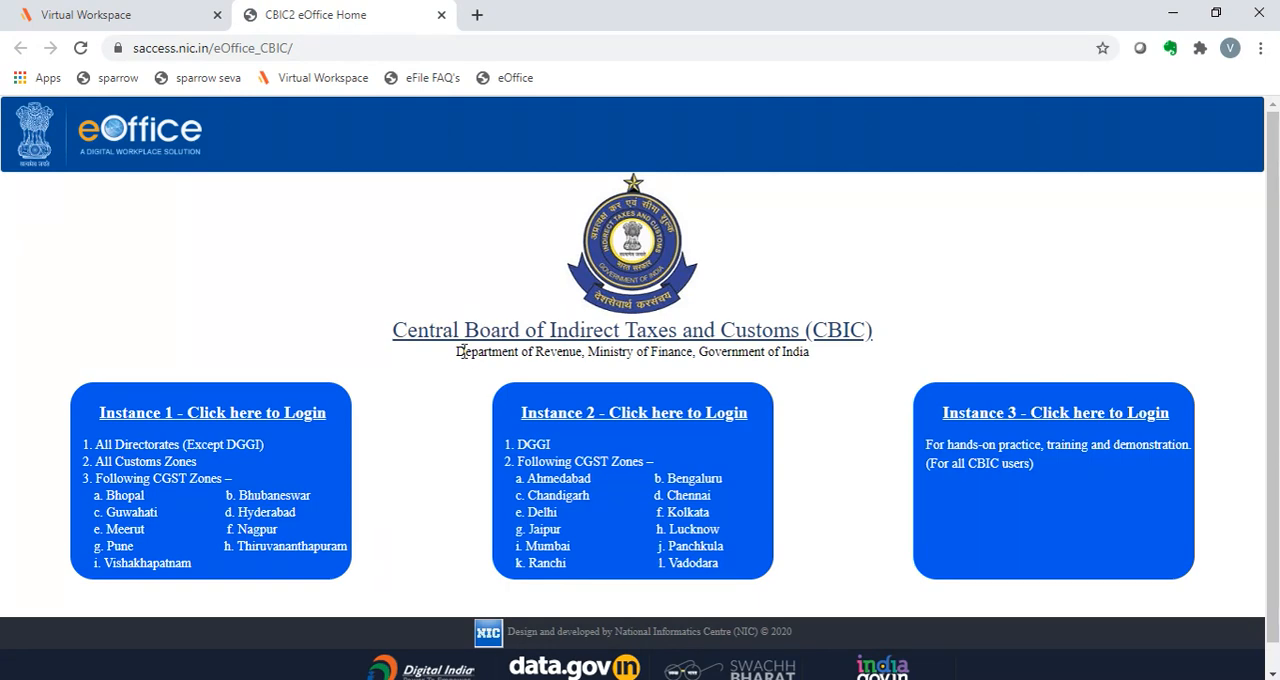
pyautogui.moveTo(252, 432)
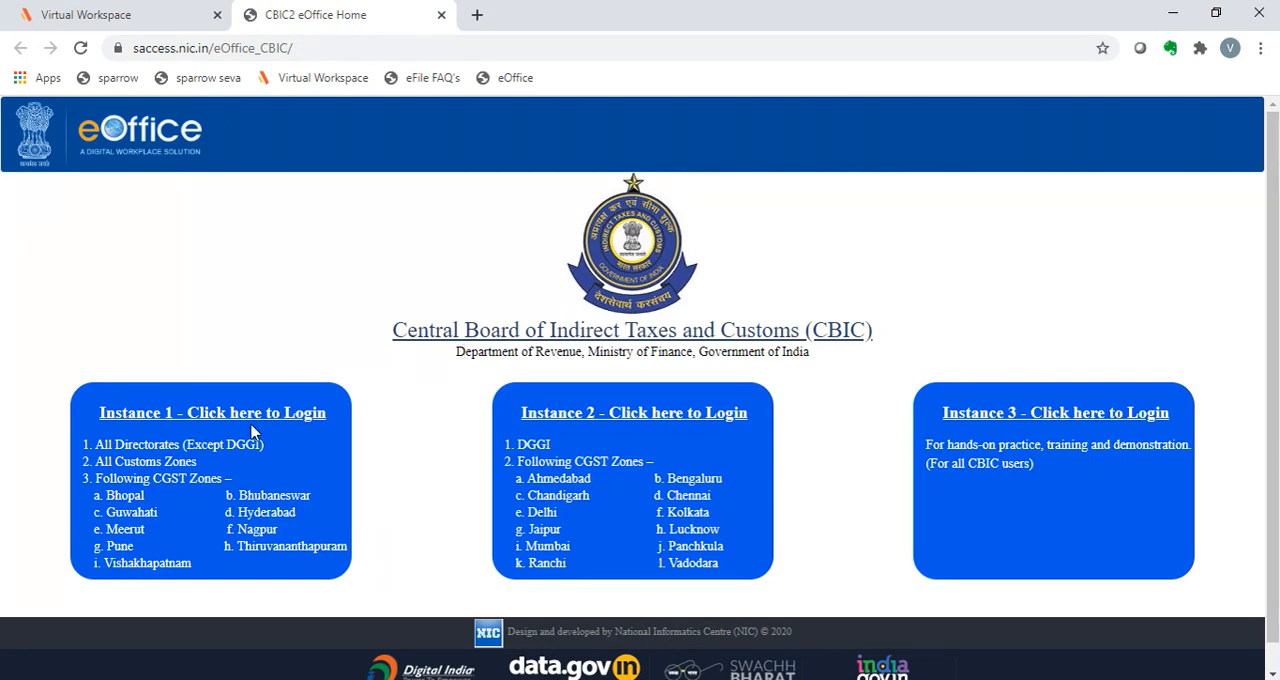
pyautogui.moveTo(932, 490)
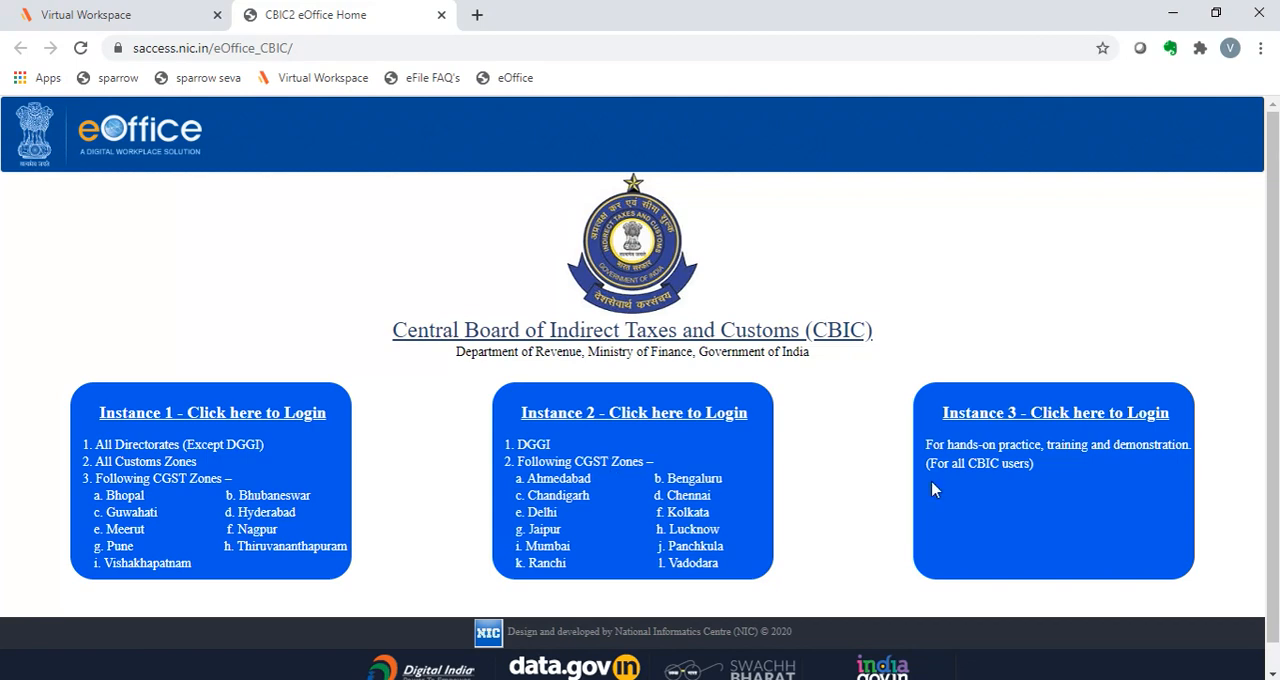
pyautogui.moveTo(278, 450)
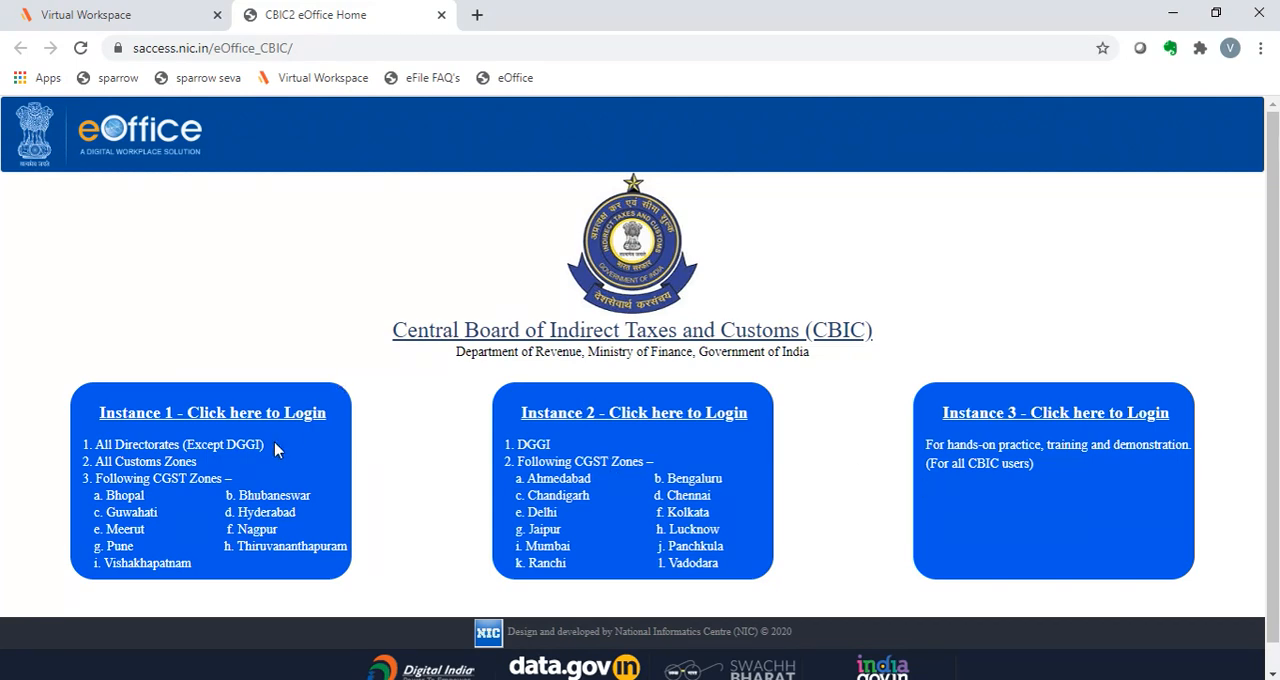
pyautogui.moveTo(270, 476)
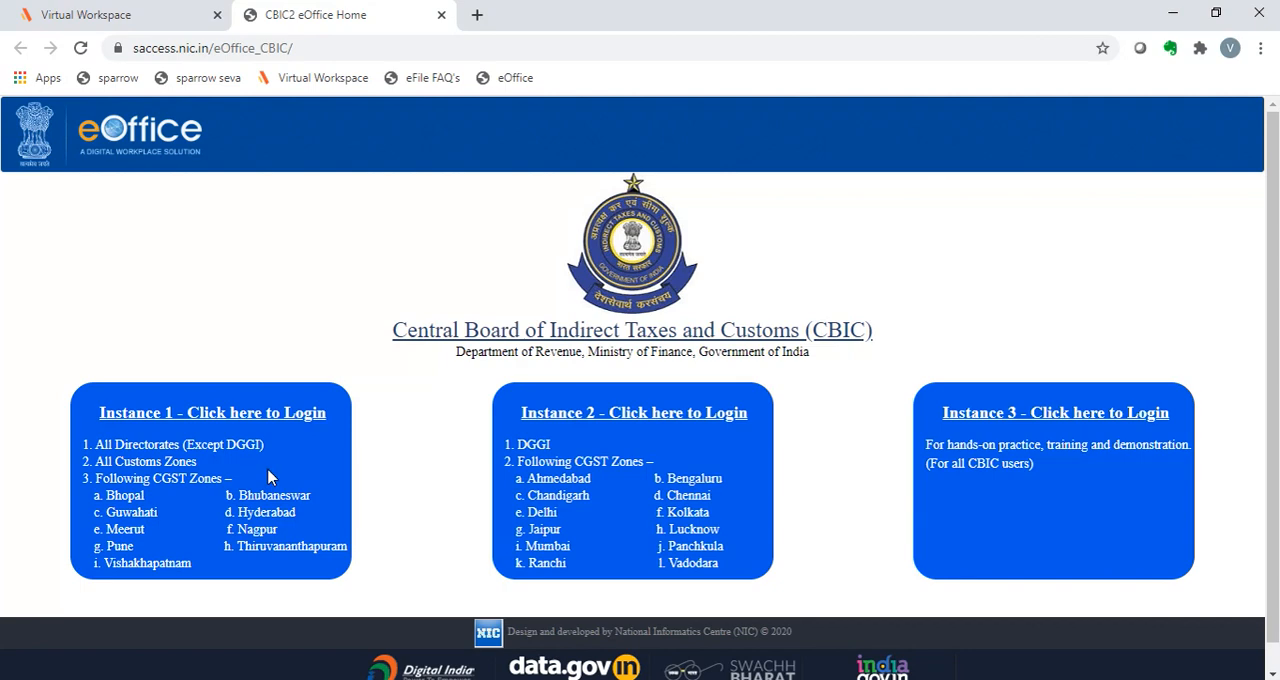
pyautogui.moveTo(608, 430)
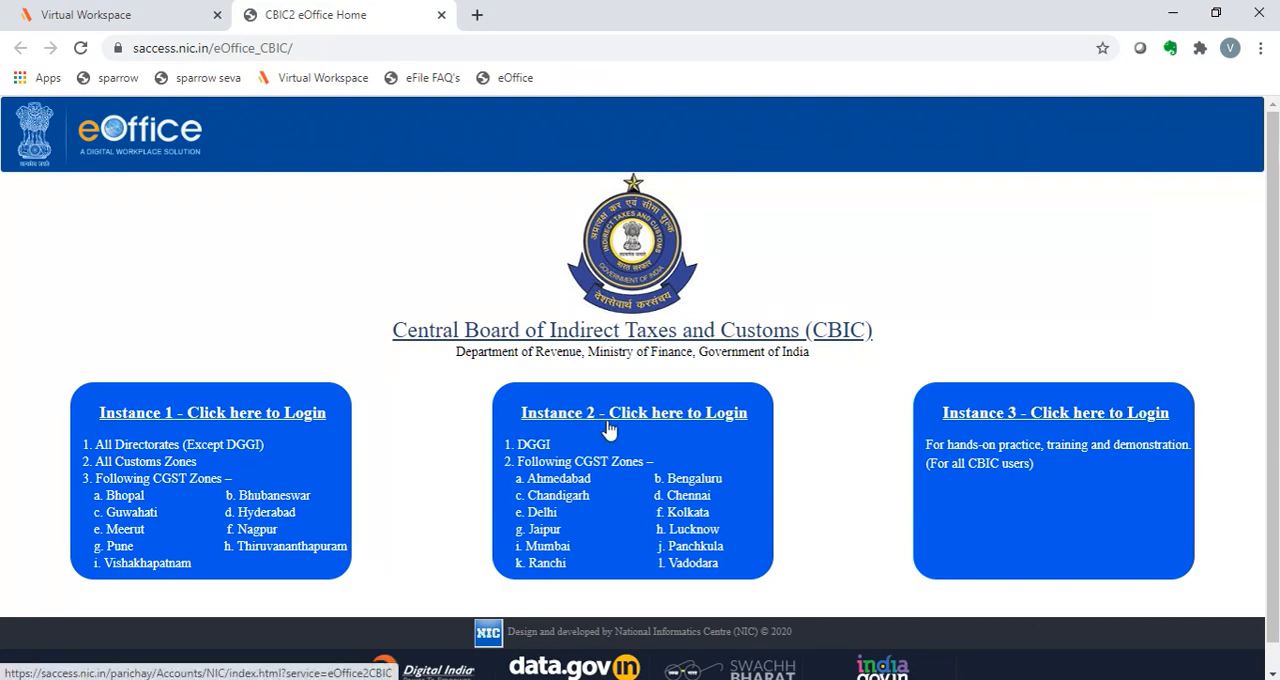
pyautogui.moveTo(808, 426)
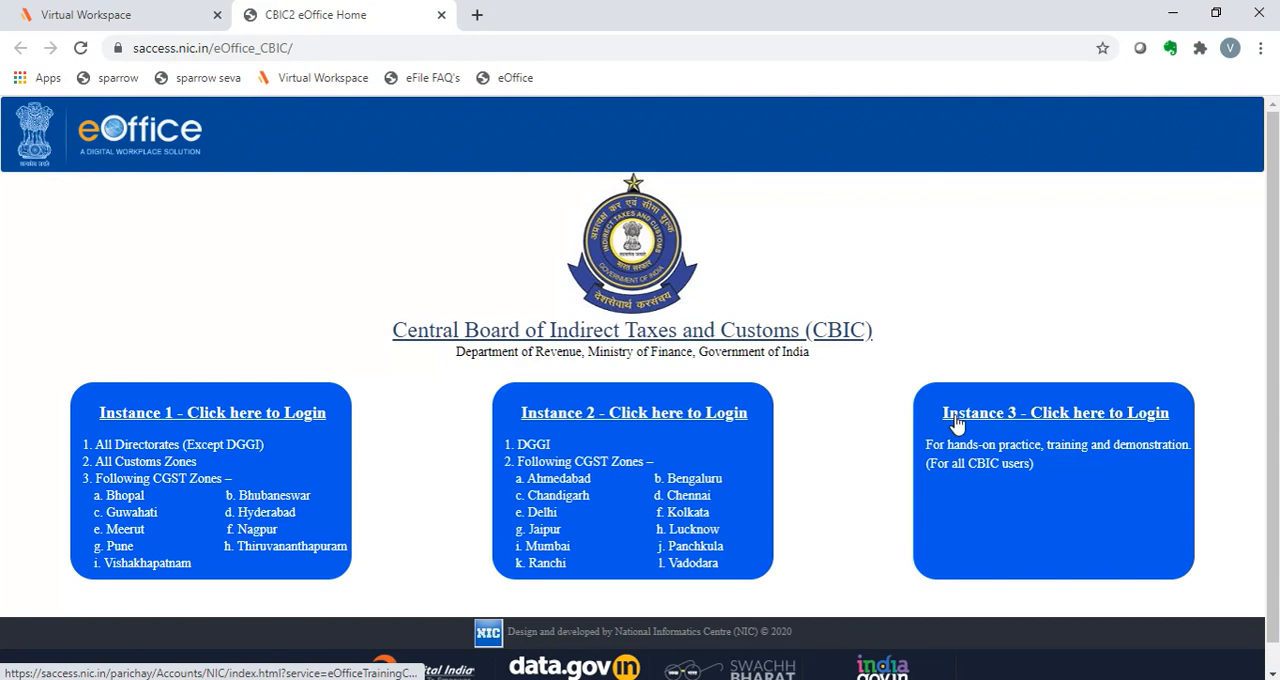
# Log into Instance 3 (training) and continue past the user-exceeding licence alert
pyautogui.click(1054, 412)
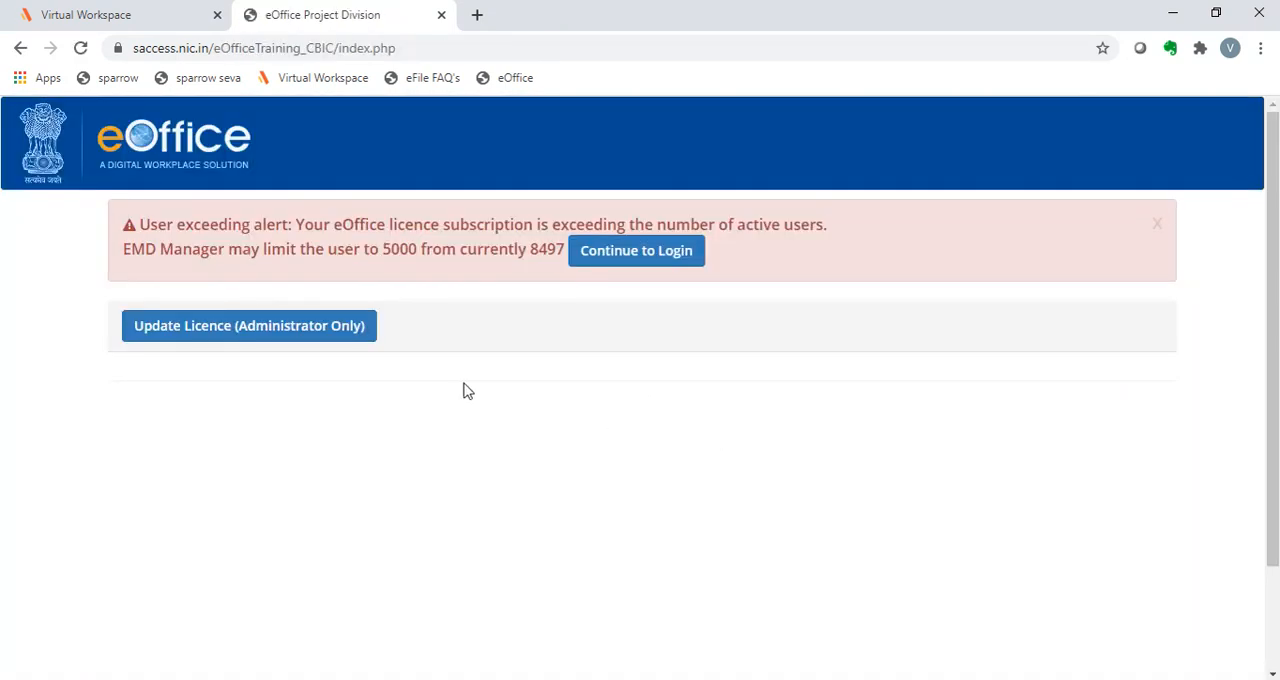
pyautogui.moveTo(532, 404)
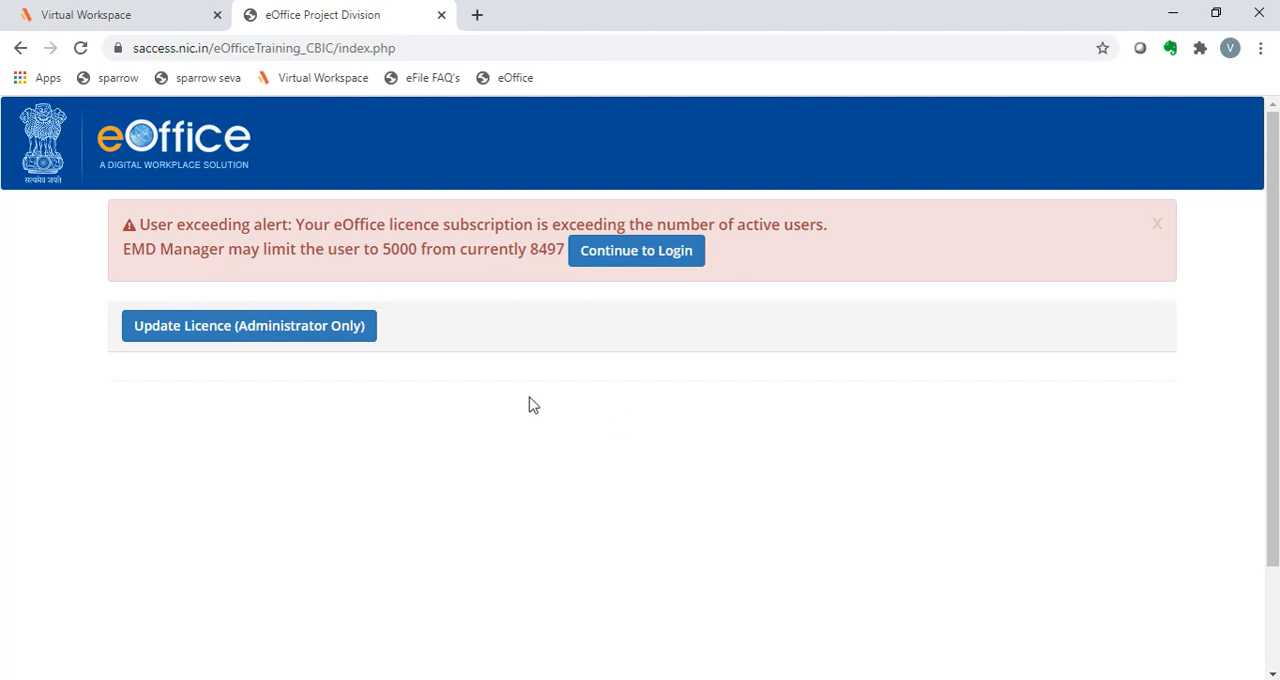
pyautogui.moveTo(636, 250)
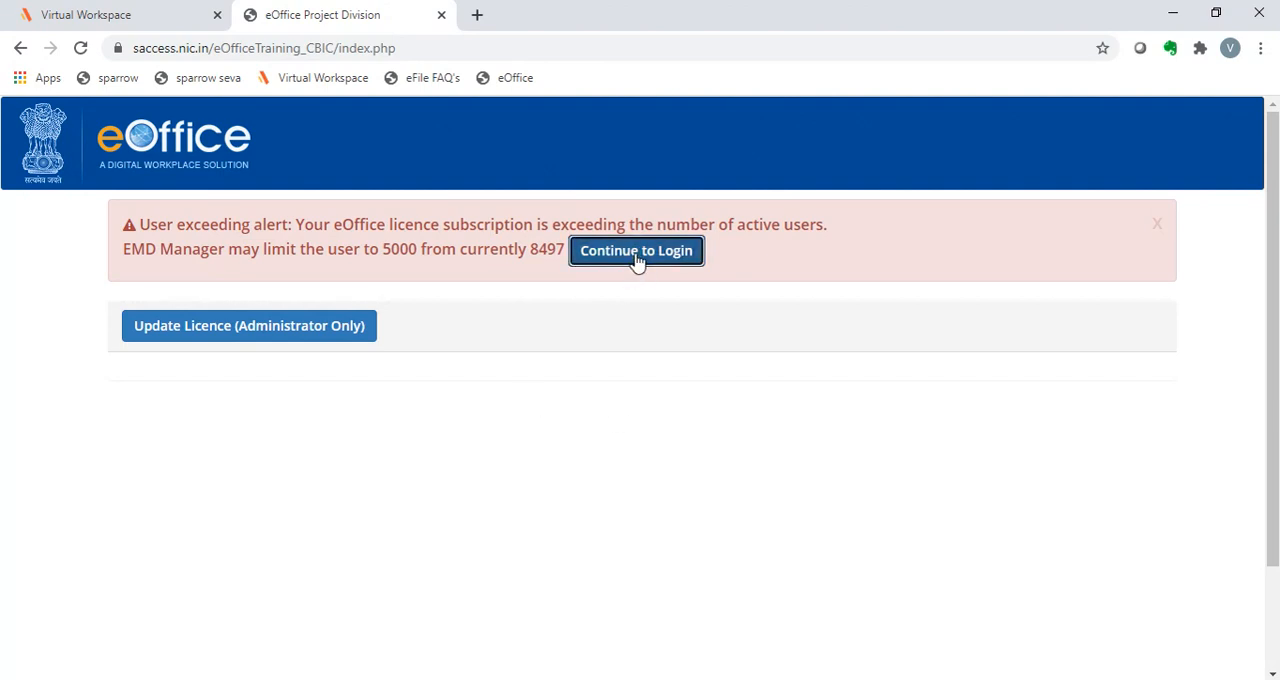
pyautogui.click(636, 250)
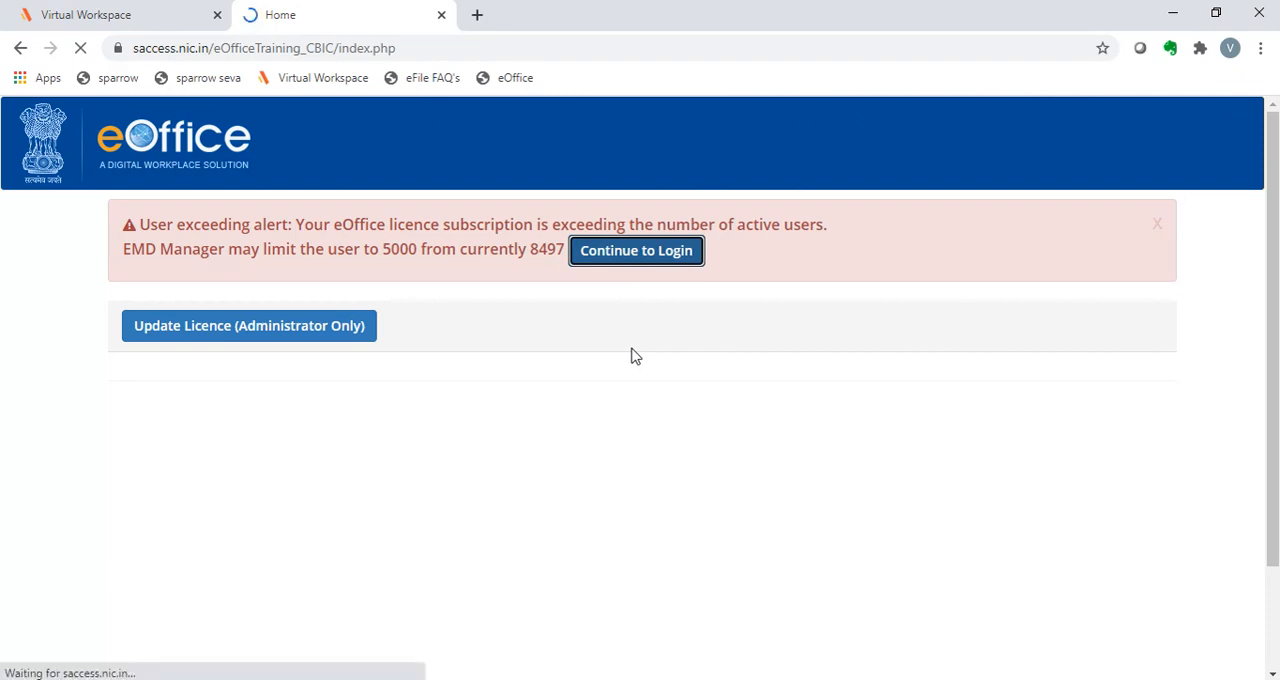
pyautogui.click(636, 250)
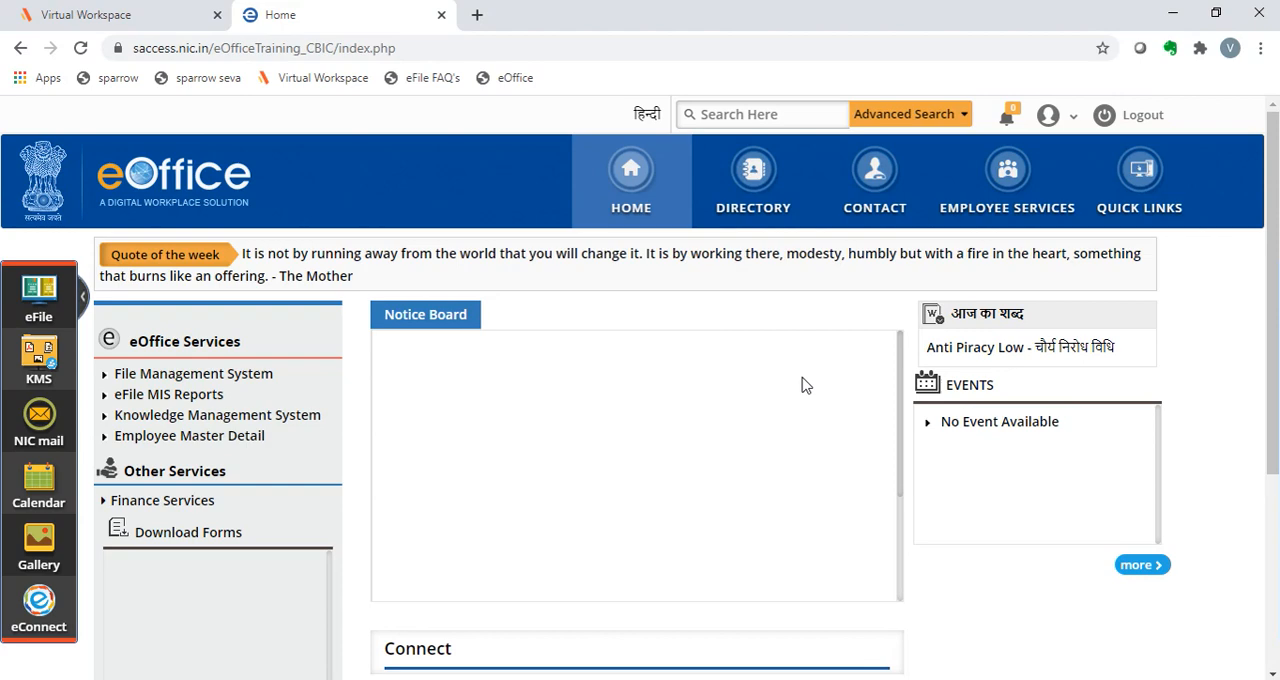
pyautogui.moveTo(118, 340)
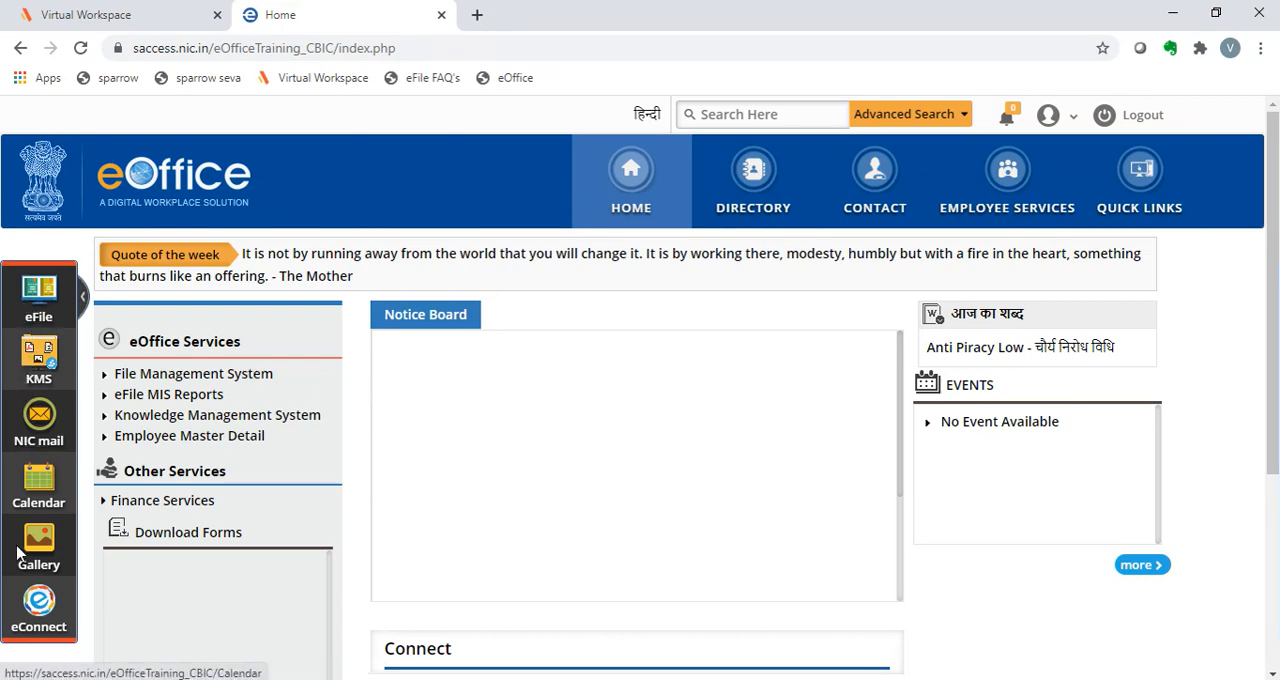
pyautogui.moveTo(192, 374)
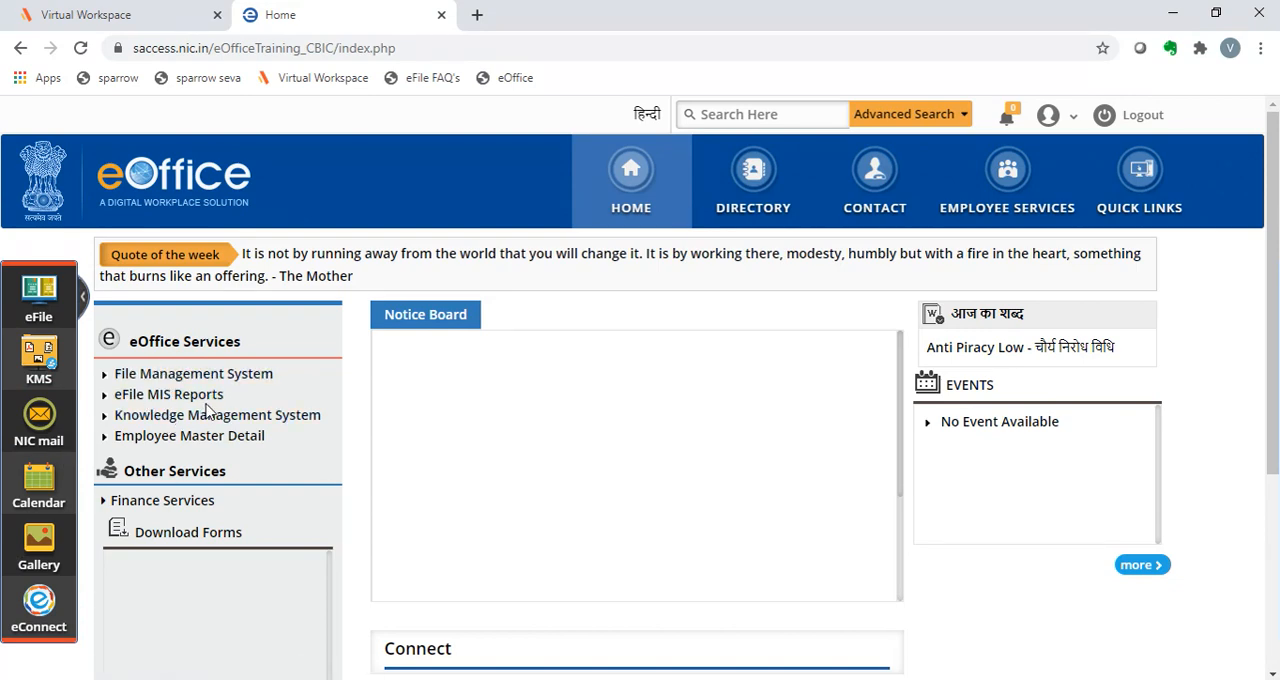
pyautogui.moveTo(296, 438)
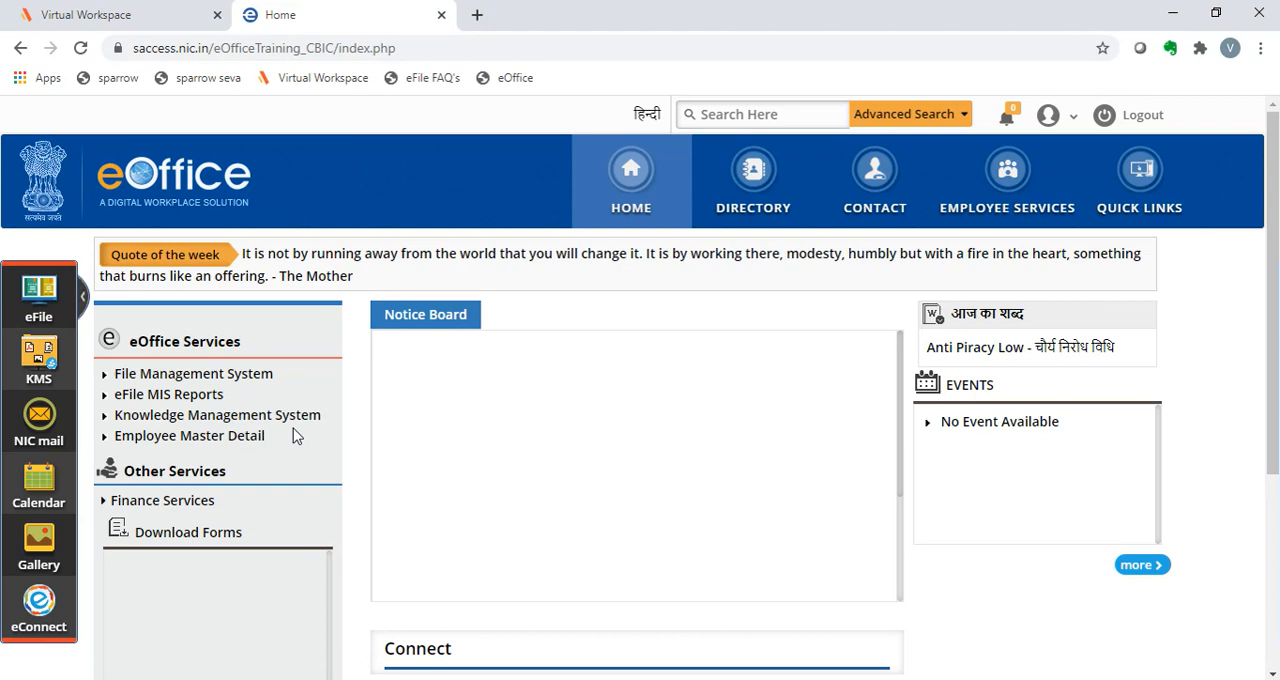
pyautogui.moveTo(292, 460)
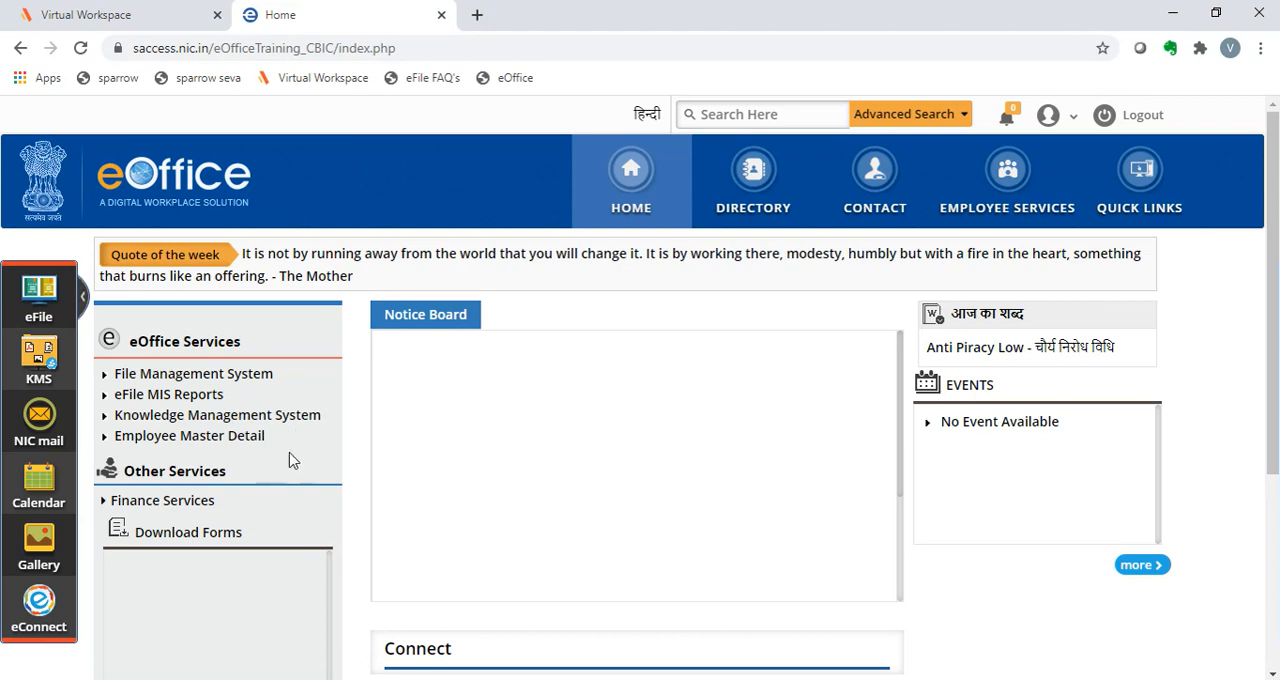
pyautogui.moveTo(330, 300)
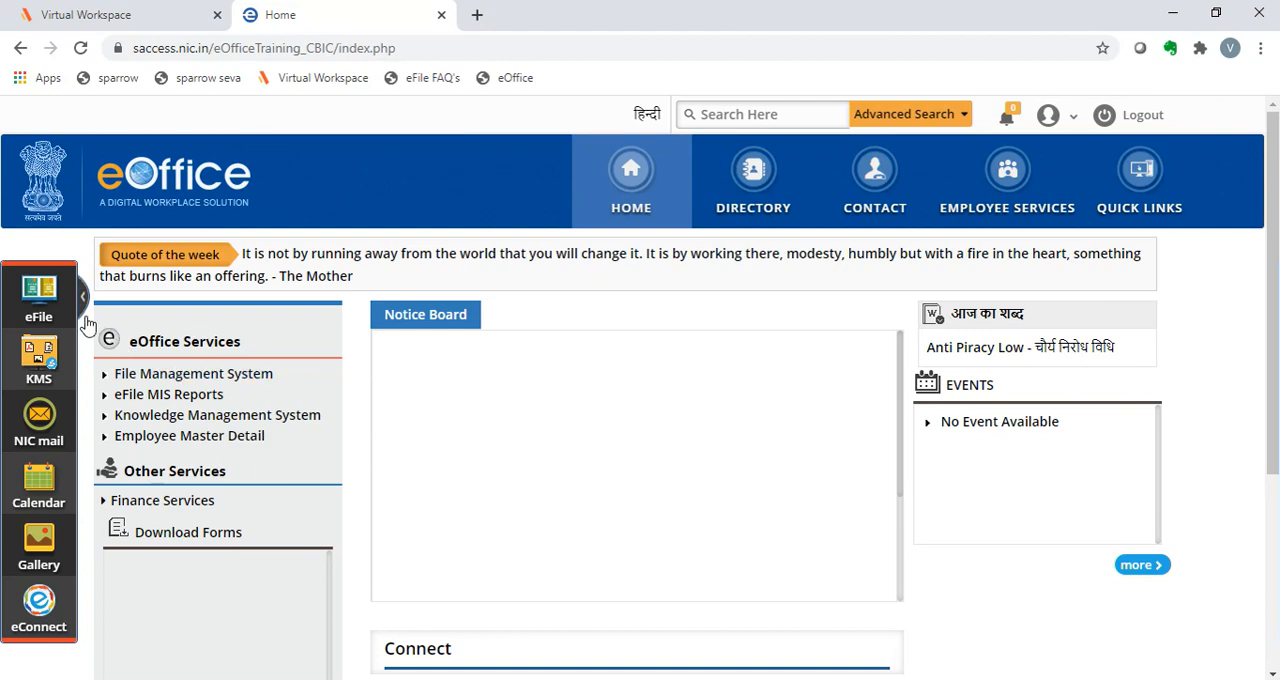
pyautogui.moveTo(38, 316)
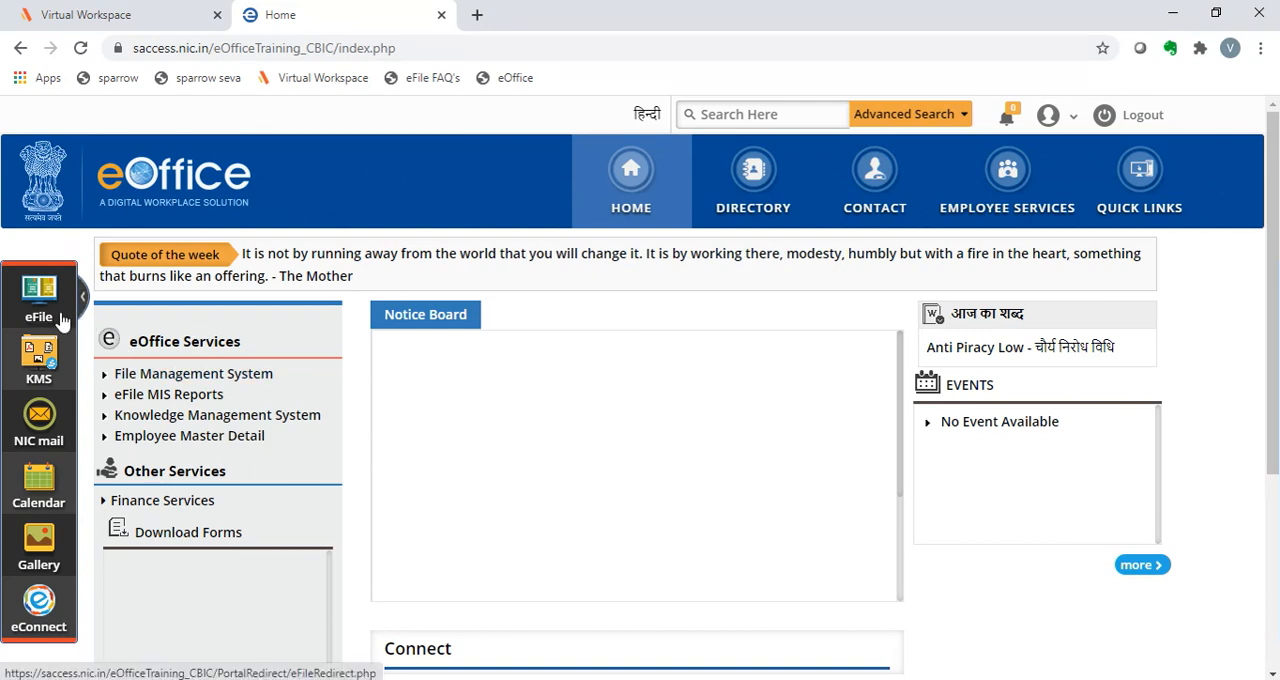
pyautogui.moveTo(192, 374)
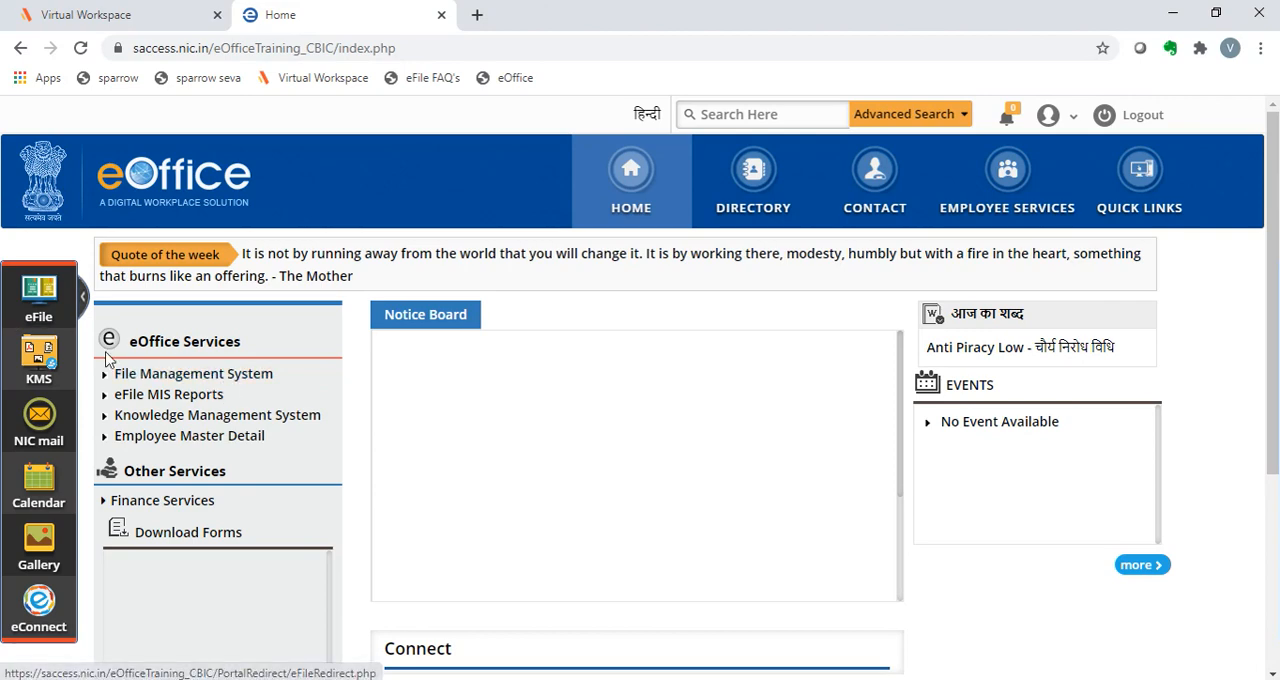
# Open the File Management System (eFile) to reach the Receipts inbox
pyautogui.click(192, 374)
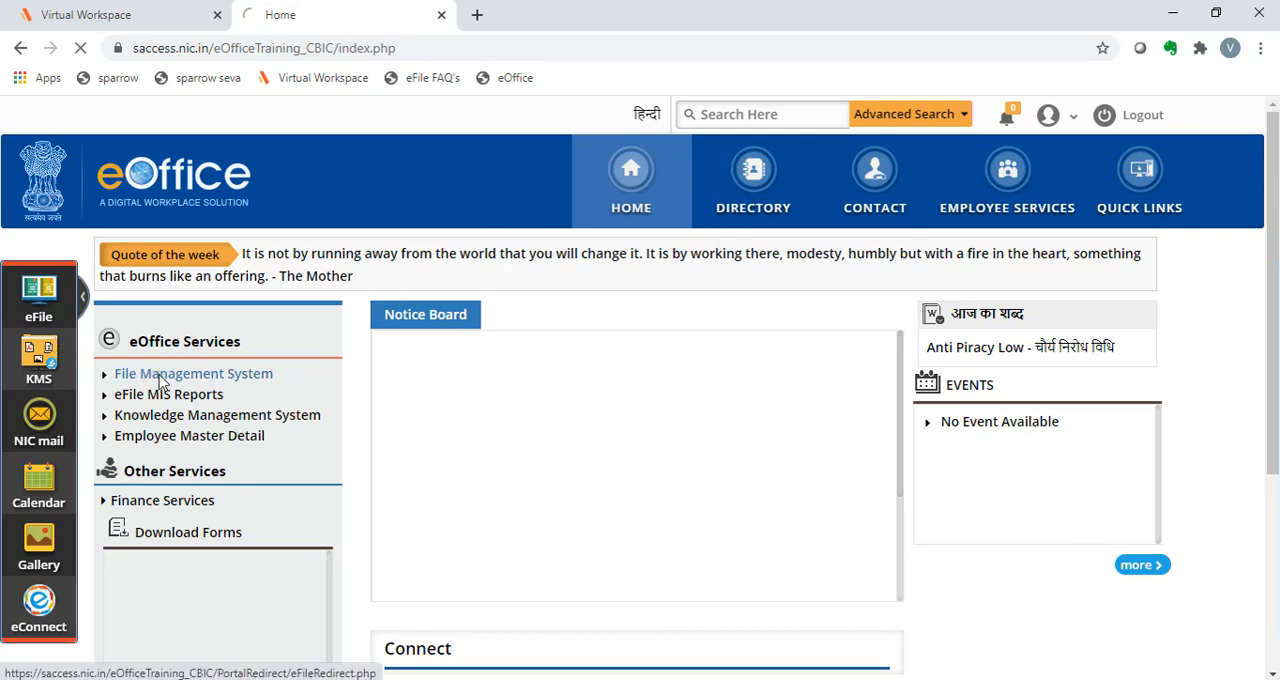
pyautogui.click(192, 374)
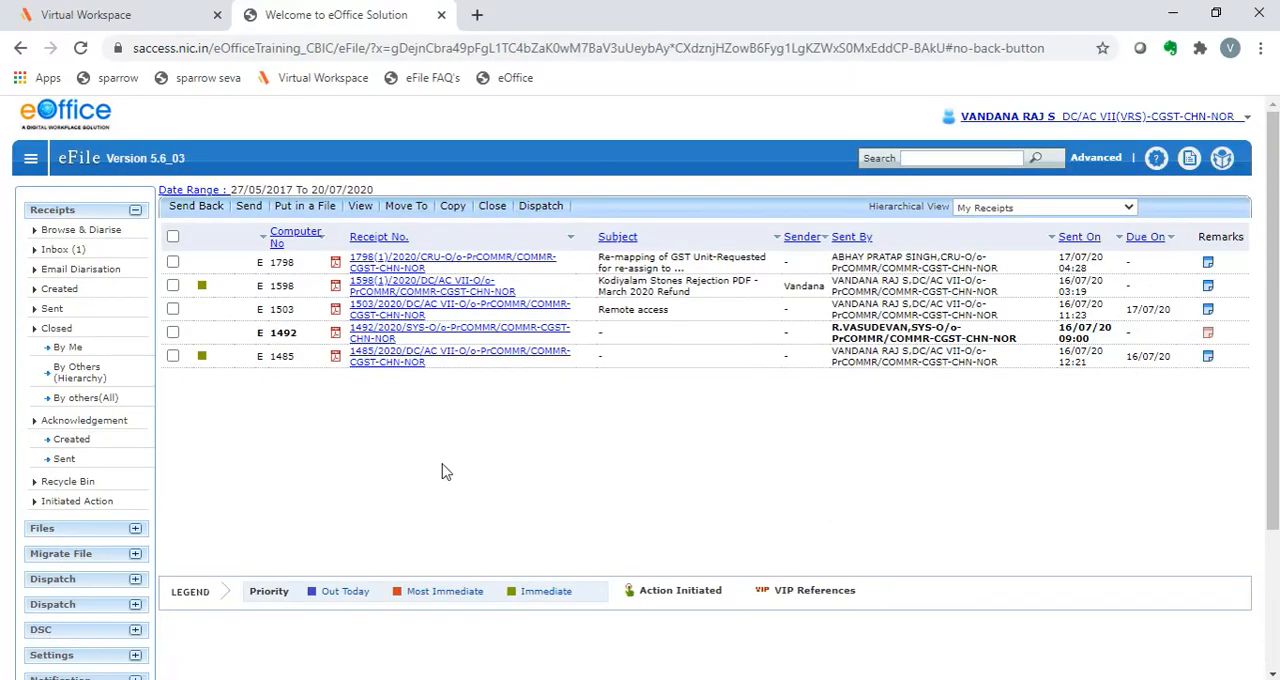
pyautogui.moveTo(620, 524)
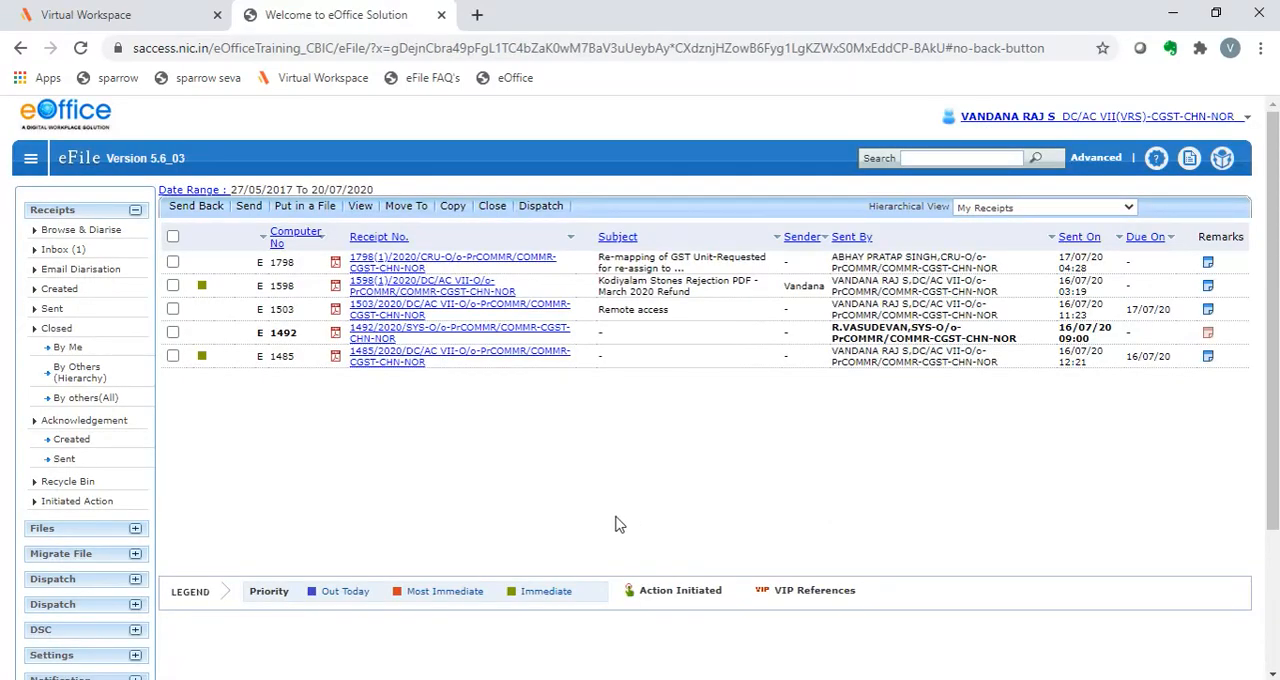
pyautogui.moveTo(520, 508)
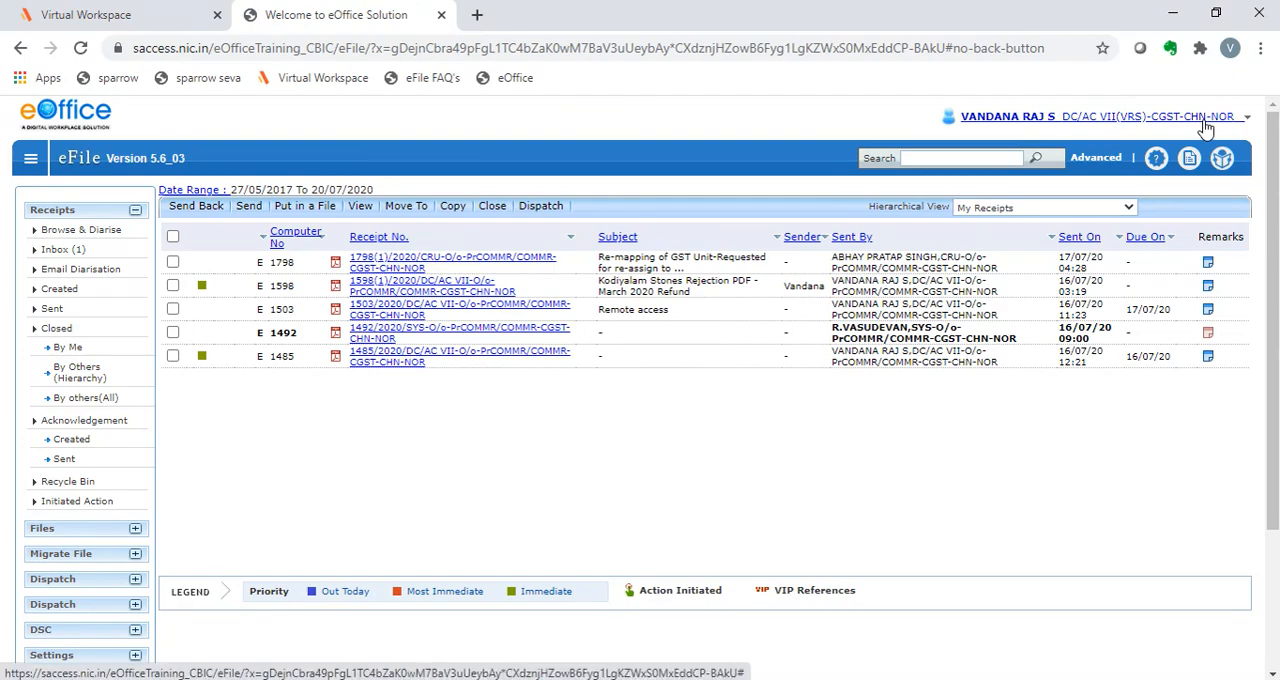
# Show the user's available charges from the top-right account menu
pyautogui.click(1100, 116)
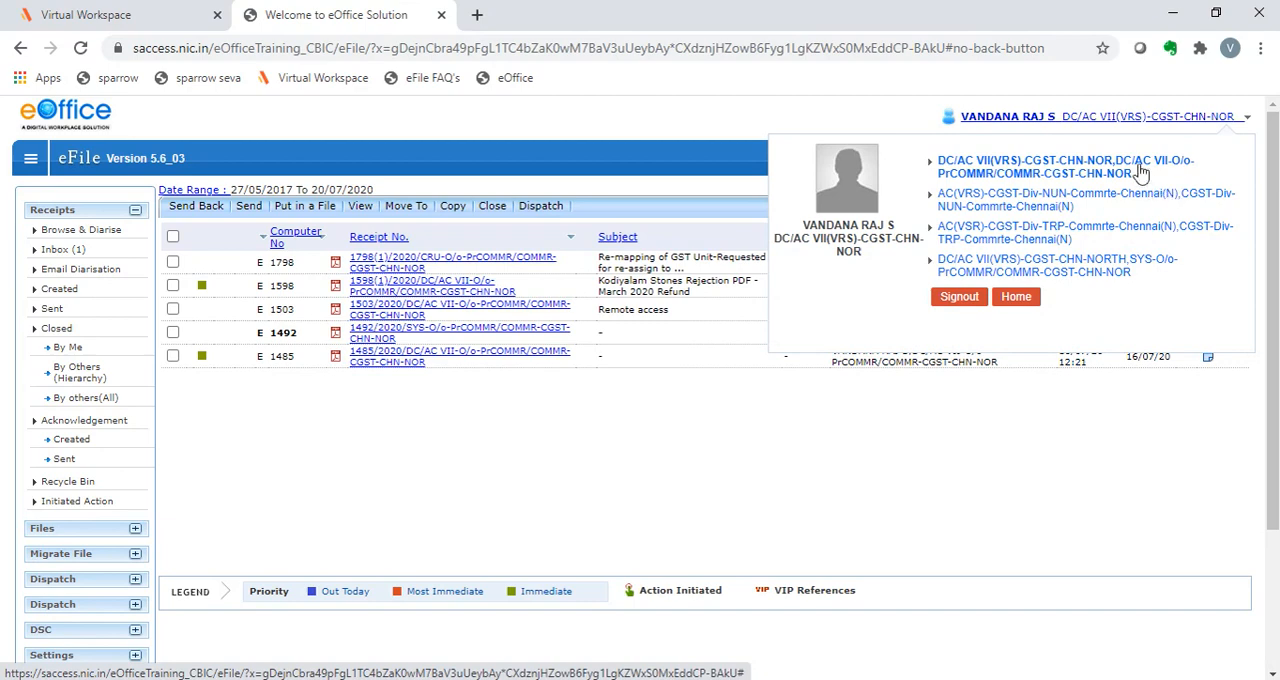
pyautogui.moveTo(1120, 284)
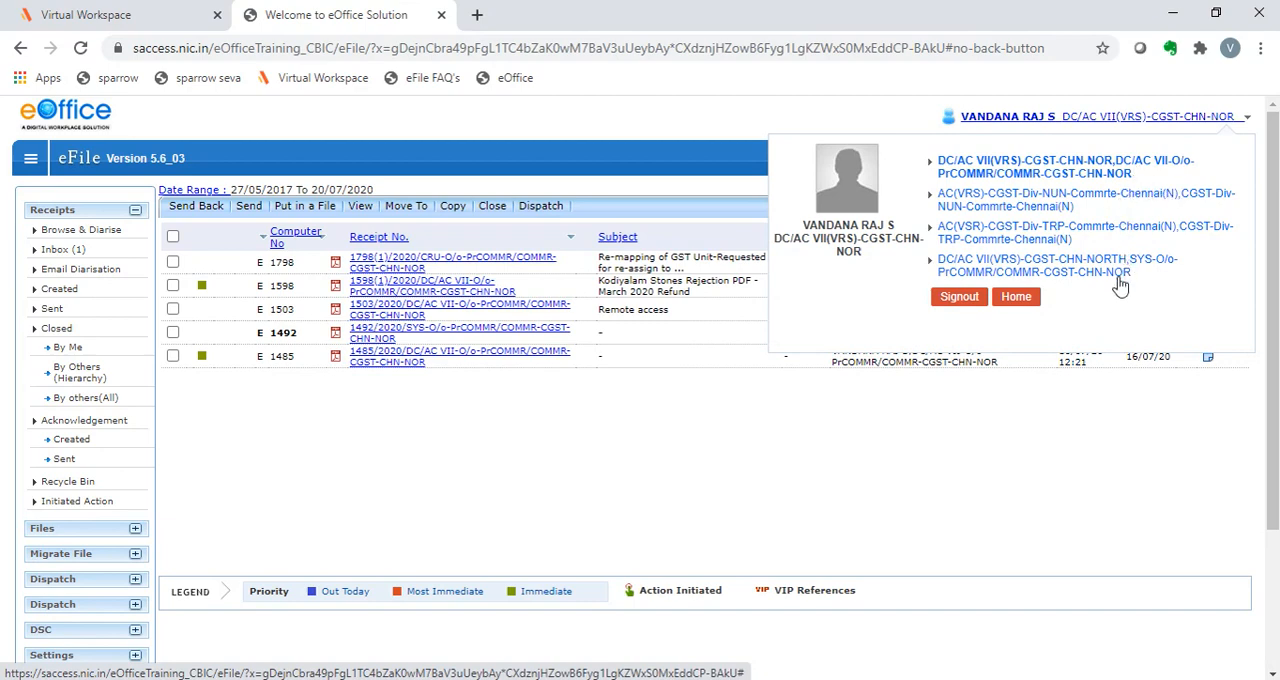